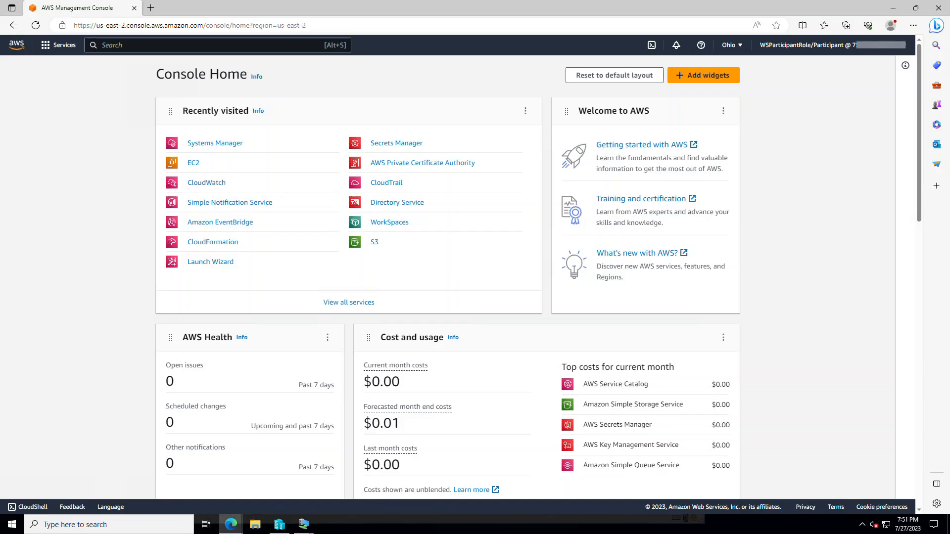
{"action": "mouse_move", "coordinate": [235, 311]}
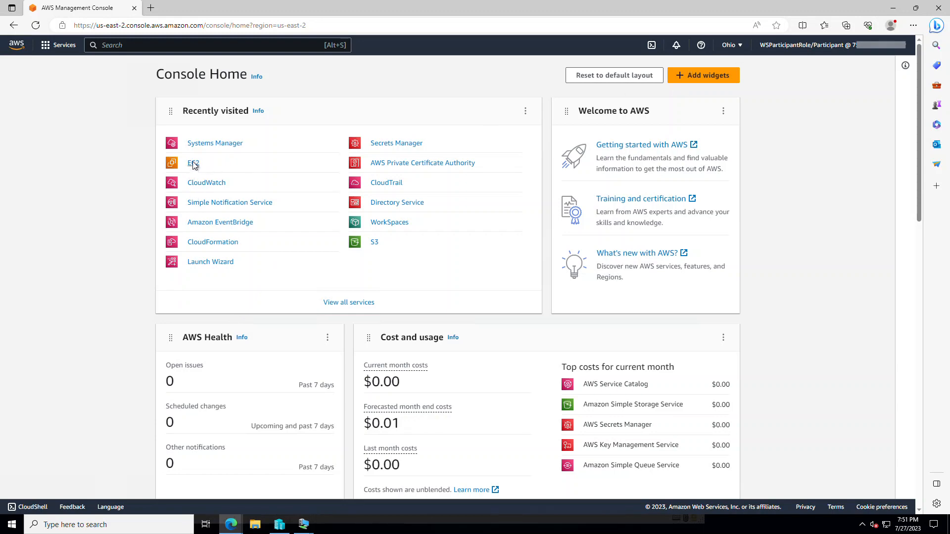
- Review the two running EC2 instances, then switch to the Systems Manager service via the ssm search
{"action": "left_click", "coordinate": [193, 163]}
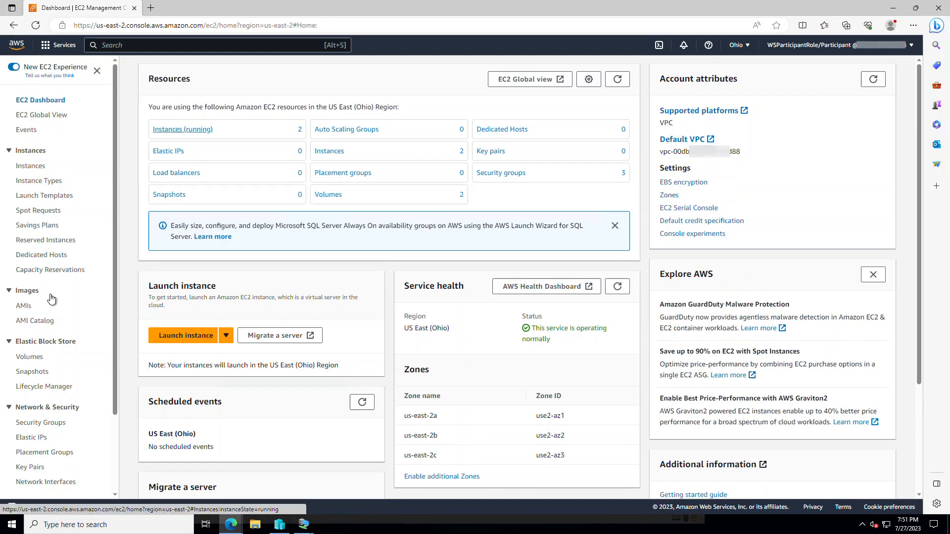
{"action": "left_click", "coordinate": [184, 129]}
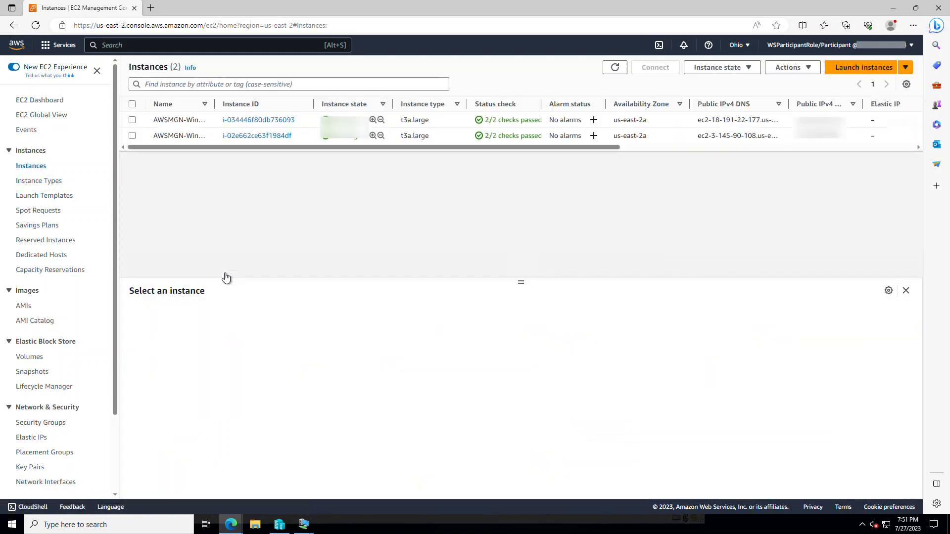
{"action": "type", "text": "ssm"}
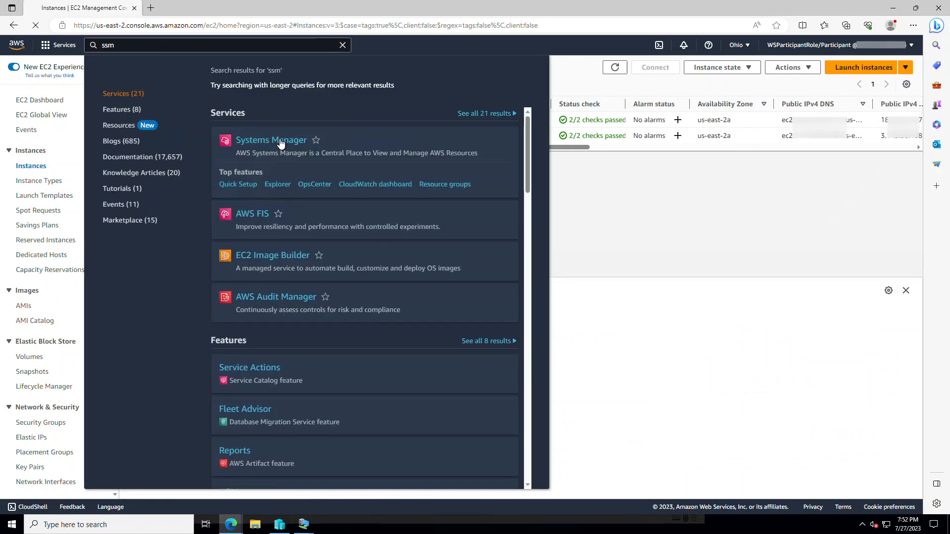
{"action": "left_click", "coordinate": [271, 139]}
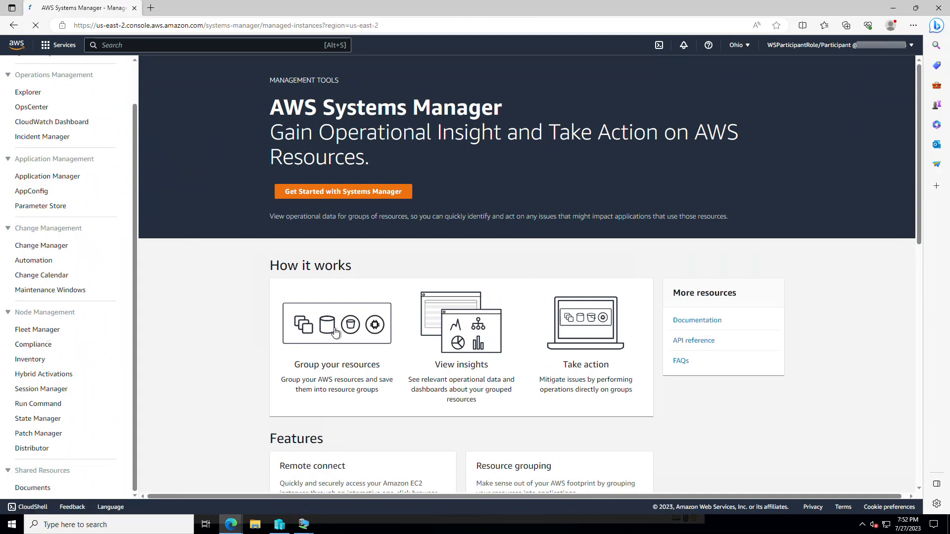
{"action": "left_click", "coordinate": [36, 328]}
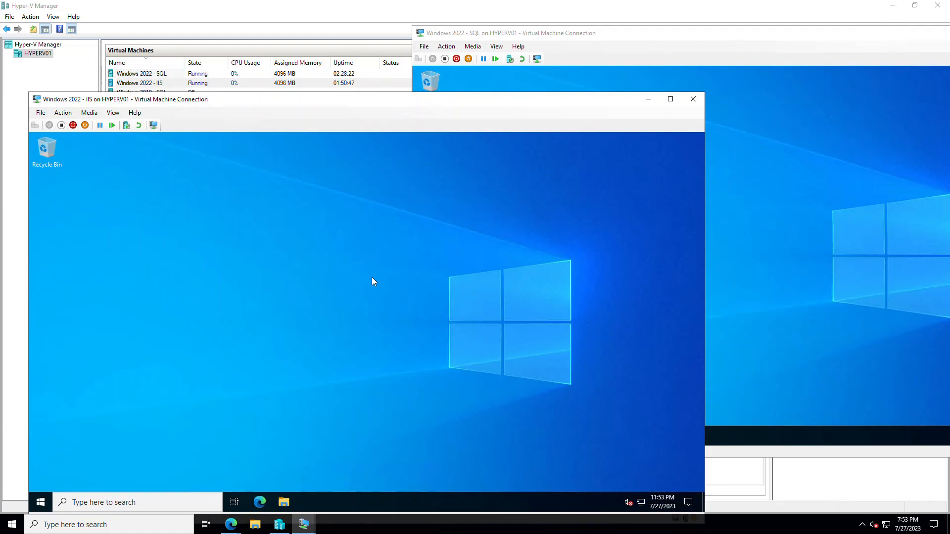
{"action": "mouse_move", "coordinate": [349, 274]}
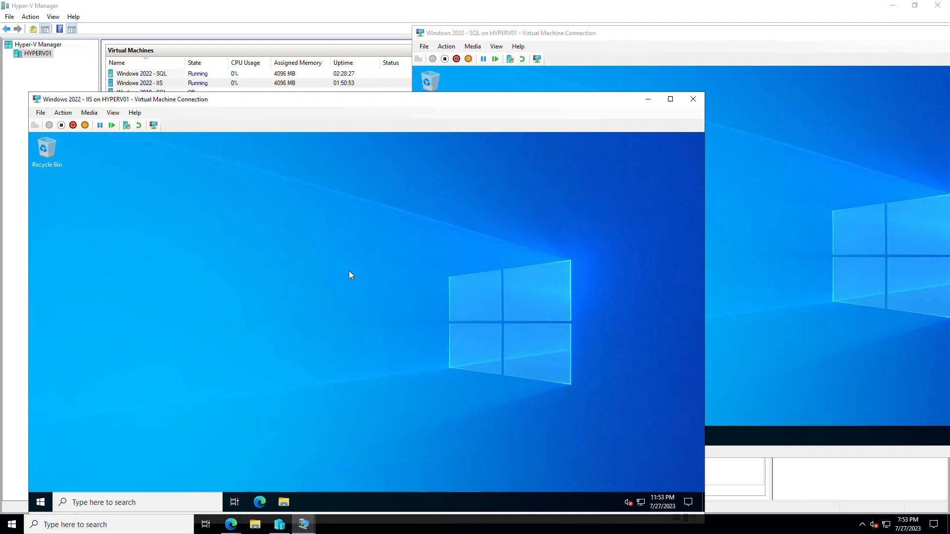
{"action": "mouse_move", "coordinate": [366, 271]}
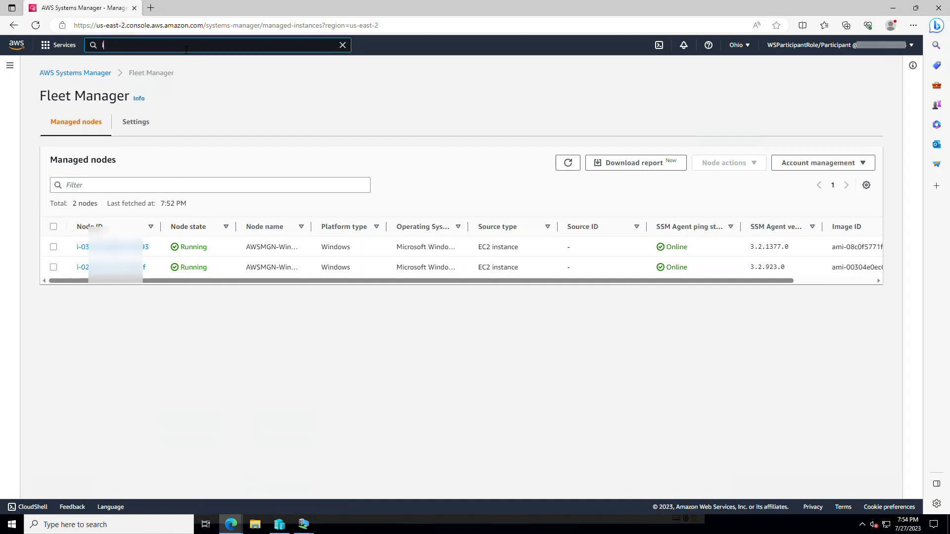
- Go to the IAM service and show its Roles list of 14 existing roles
{"action": "type", "text": "iam"}
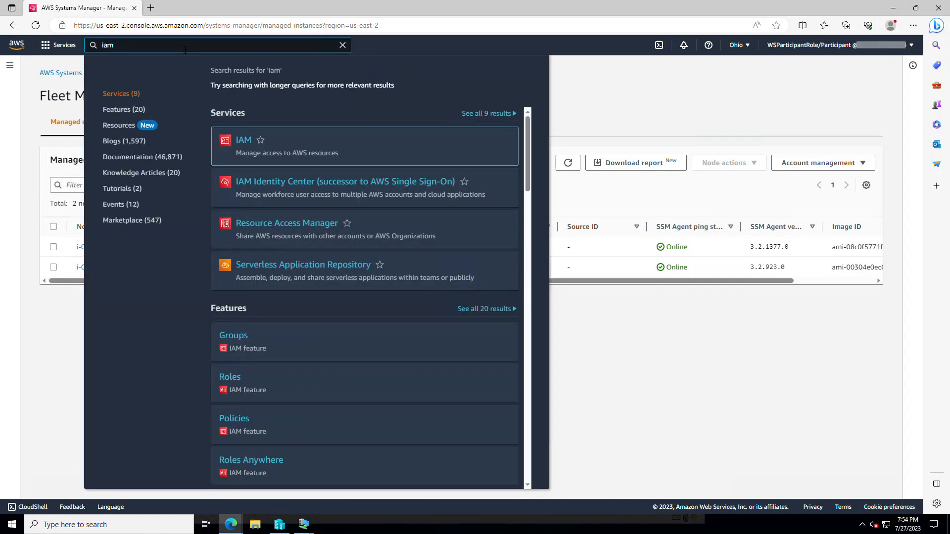
{"action": "left_click", "coordinate": [243, 139]}
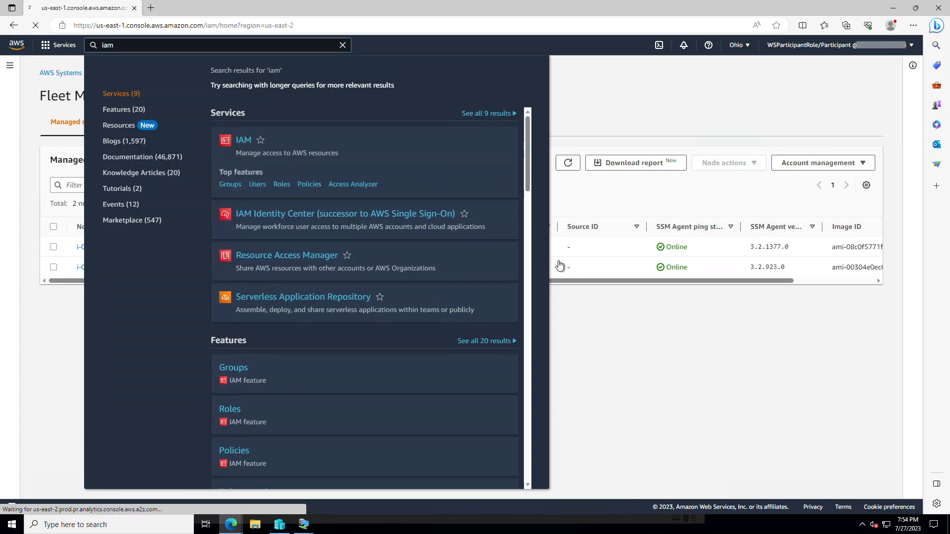
{"action": "left_click", "coordinate": [243, 139]}
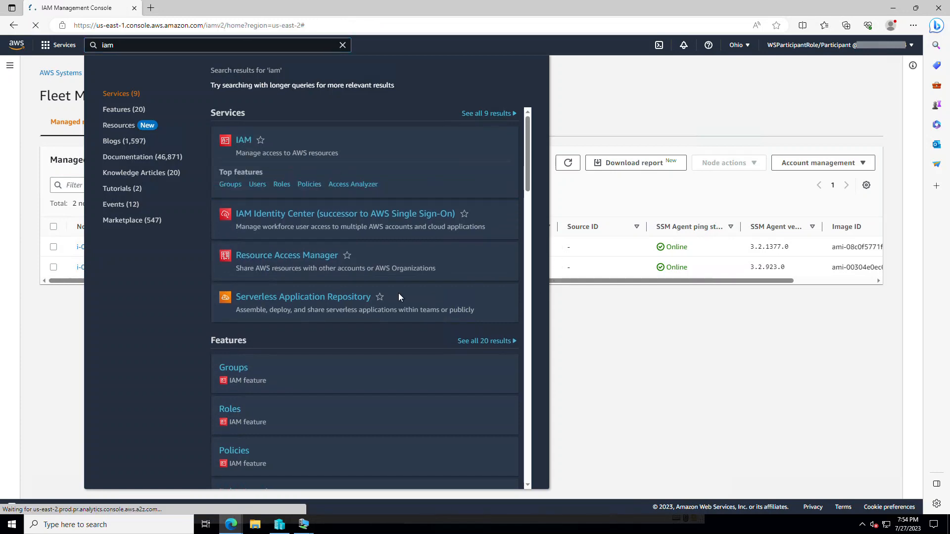
{"action": "left_click", "coordinate": [244, 139]}
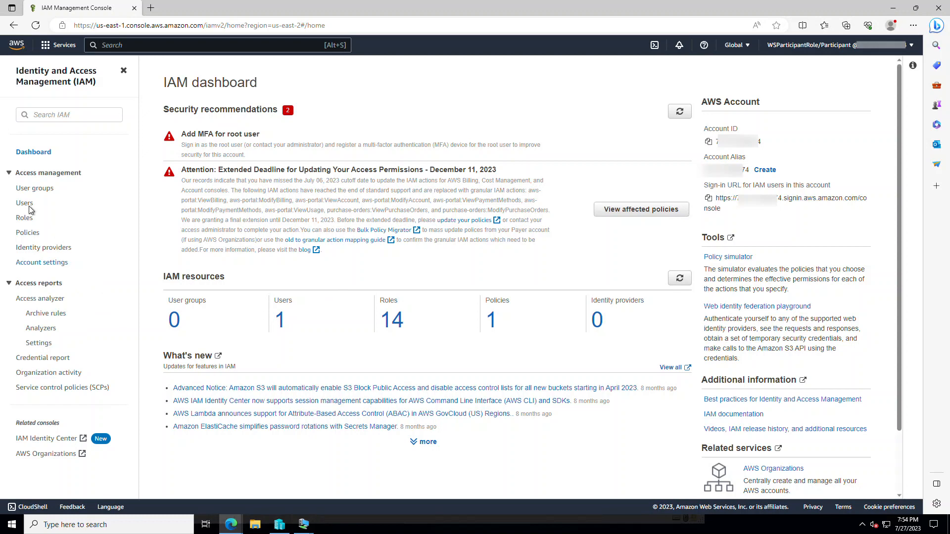
{"action": "left_click", "coordinate": [23, 218]}
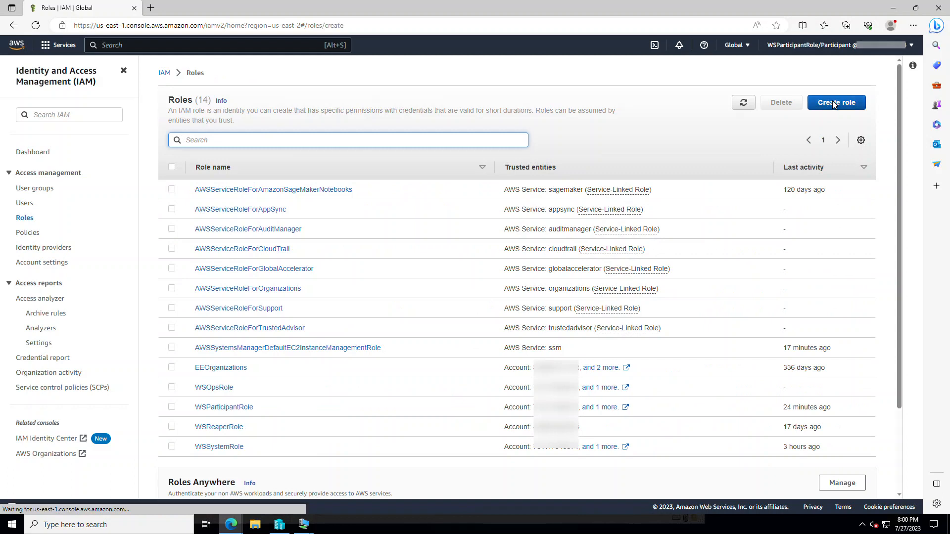
- Start a new role trusted by AWS service with the Systems Manager use case and continue to permissions
{"action": "left_click", "coordinate": [836, 102]}
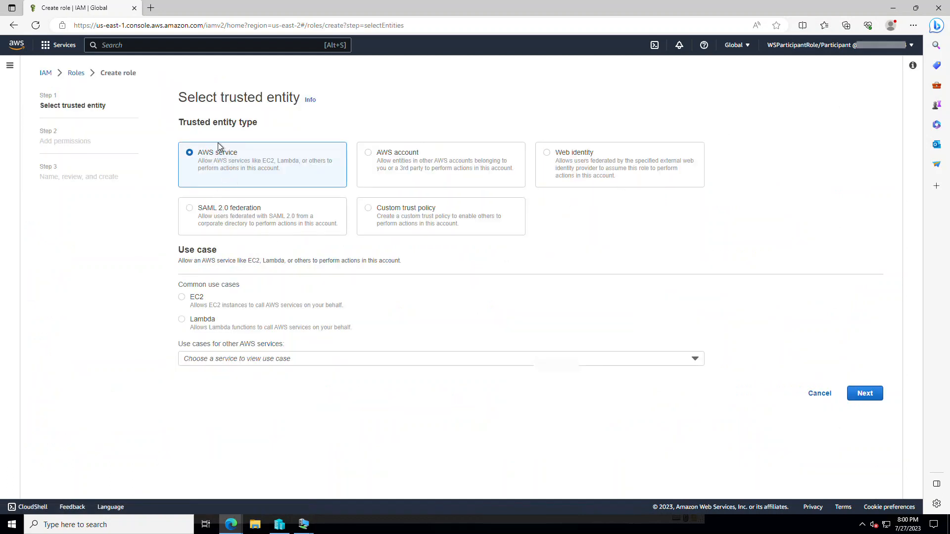
{"action": "mouse_move", "coordinate": [320, 363]}
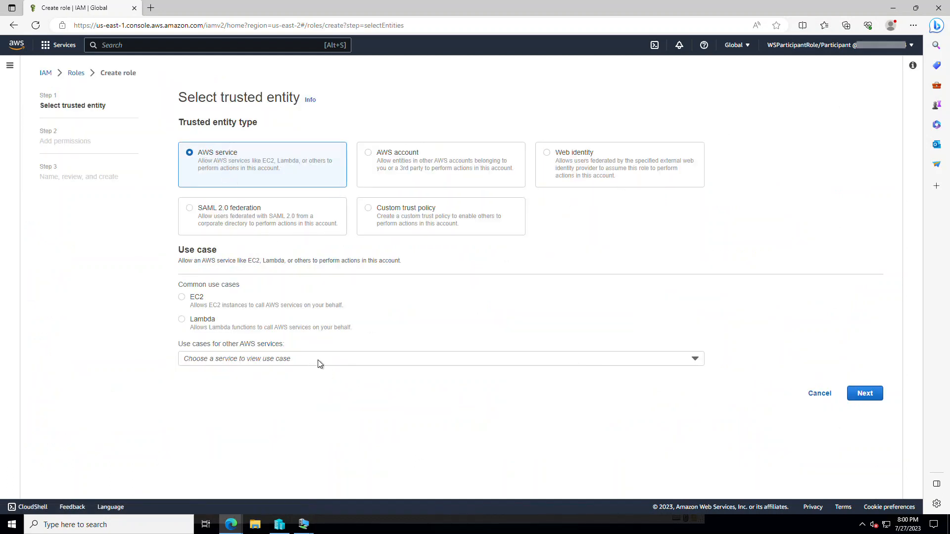
{"action": "left_click", "coordinate": [440, 359]}
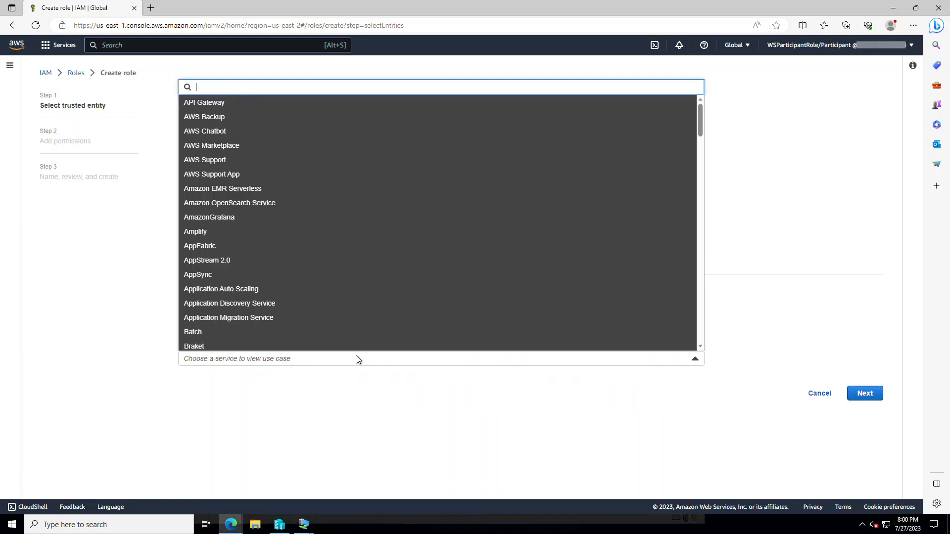
{"action": "type", "text": "system"}
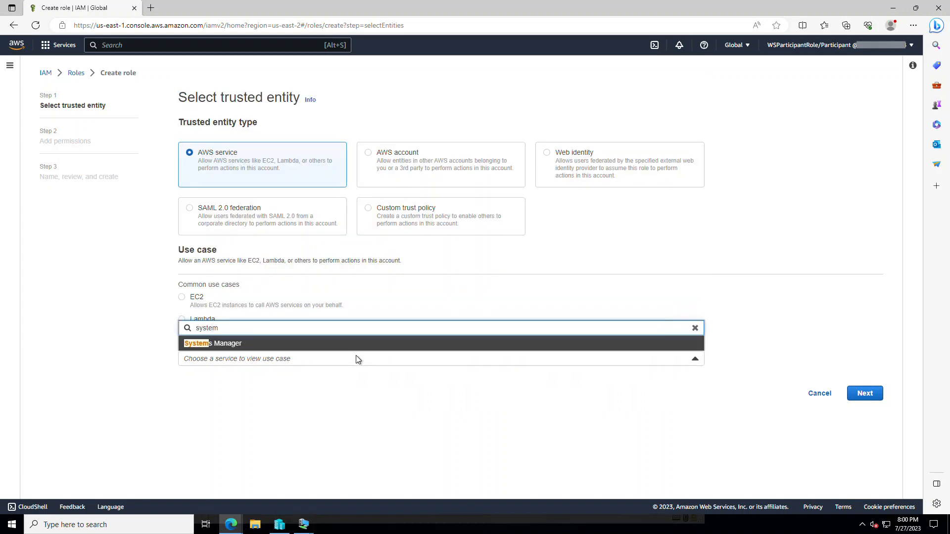
{"action": "left_click", "coordinate": [213, 343]}
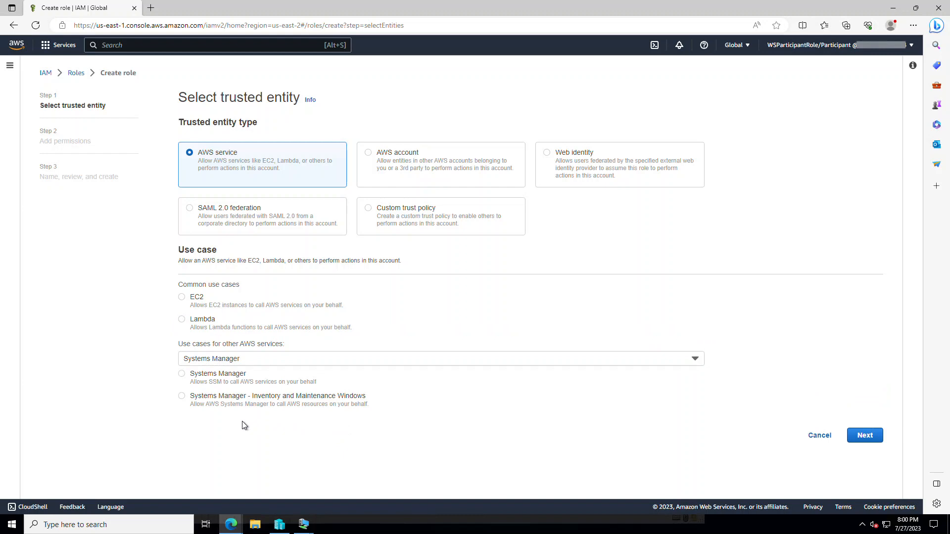
{"action": "left_click", "coordinate": [181, 374]}
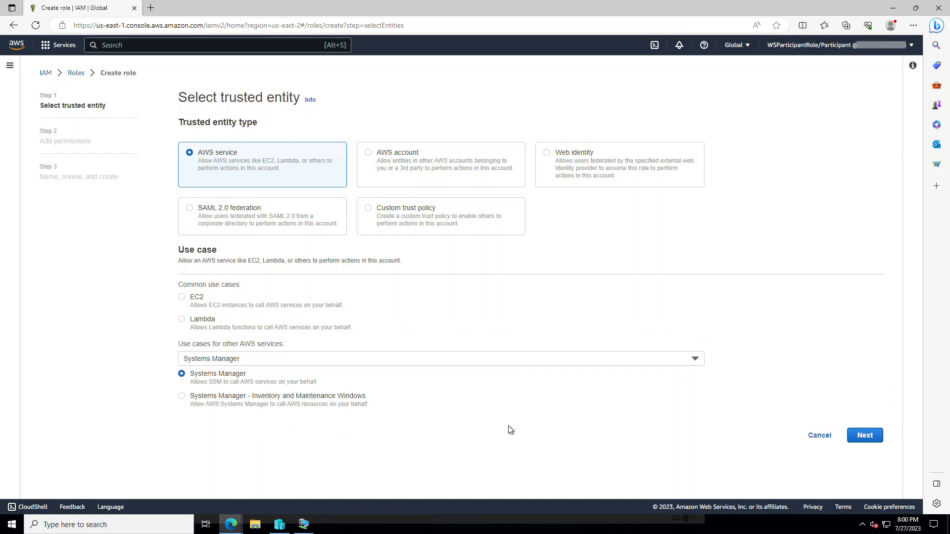
{"action": "mouse_move", "coordinate": [855, 464]}
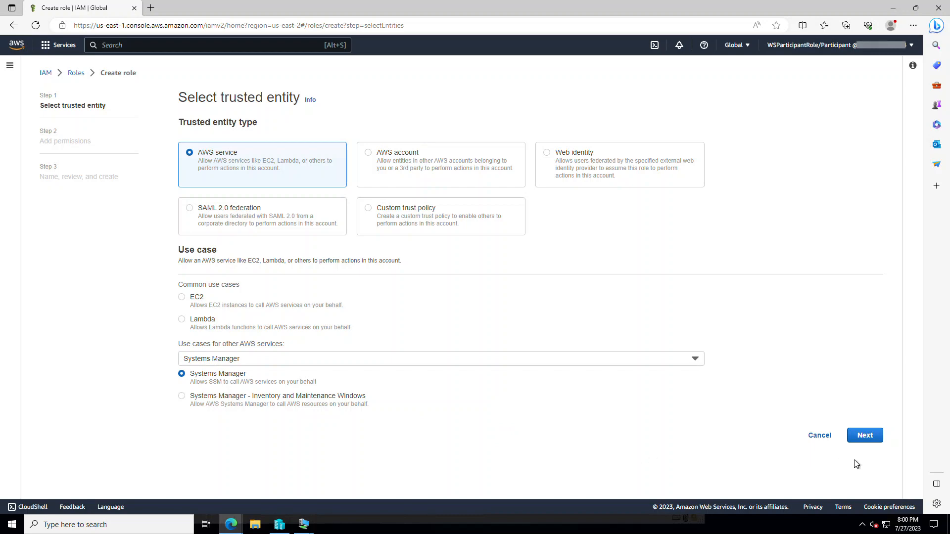
{"action": "left_click", "coordinate": [864, 435]}
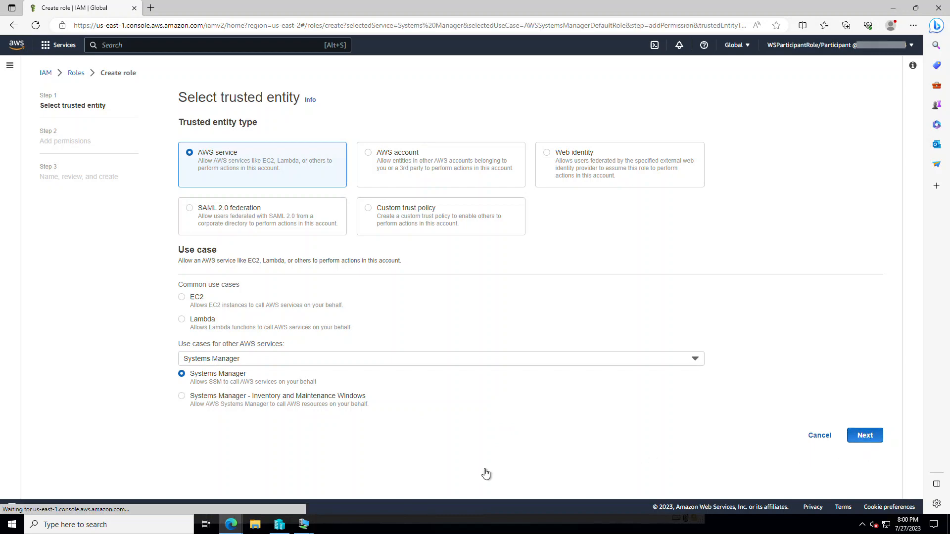
- Attach AmazonSSMManagedInstanceCore and AmazonSSMDirectoryServiceAccess policies, then continue to naming and review
{"action": "left_click", "coordinate": [864, 435]}
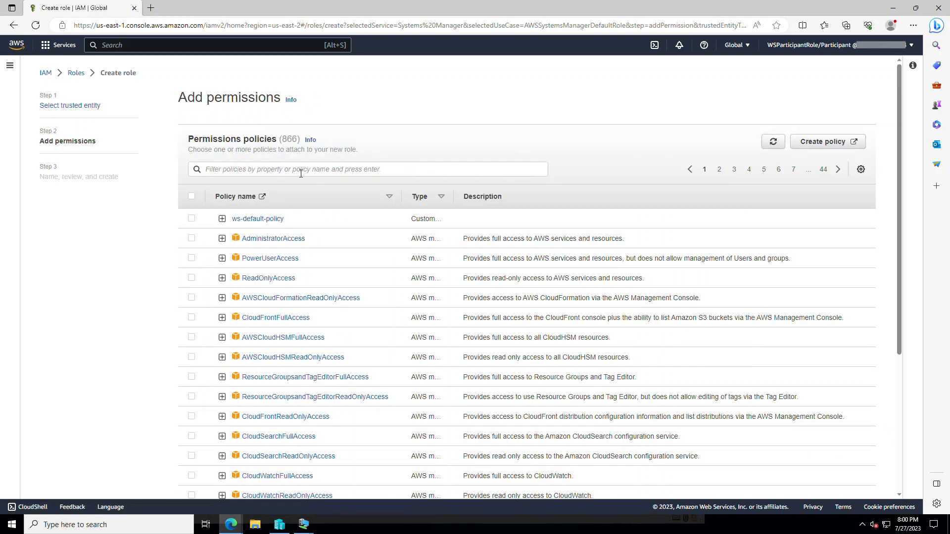
{"action": "left_click", "coordinate": [366, 169]}
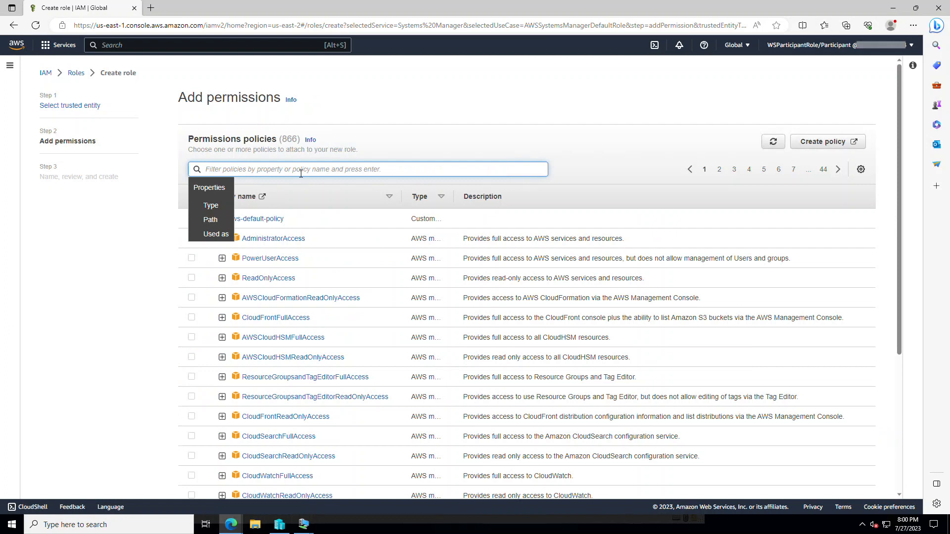
{"action": "type", "text": "Ama"}
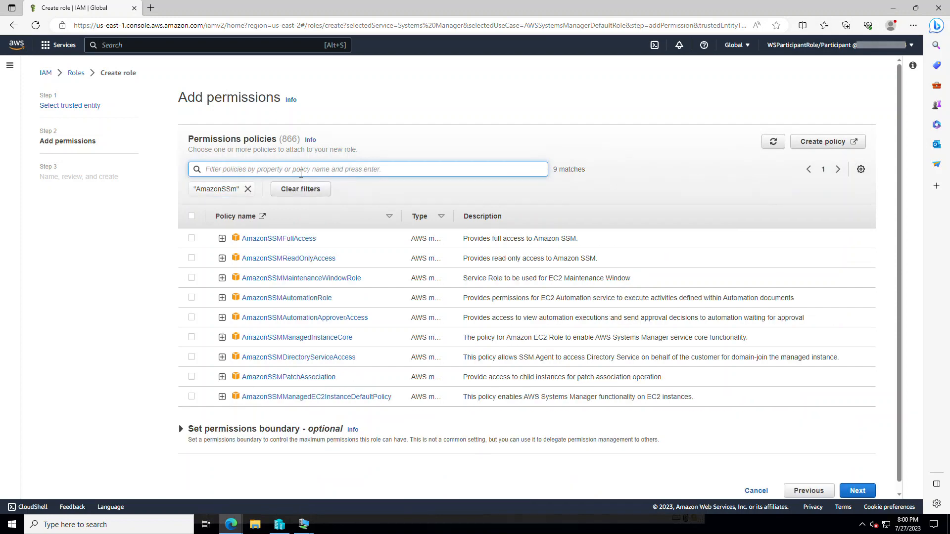
{"action": "mouse_move", "coordinate": [198, 342]}
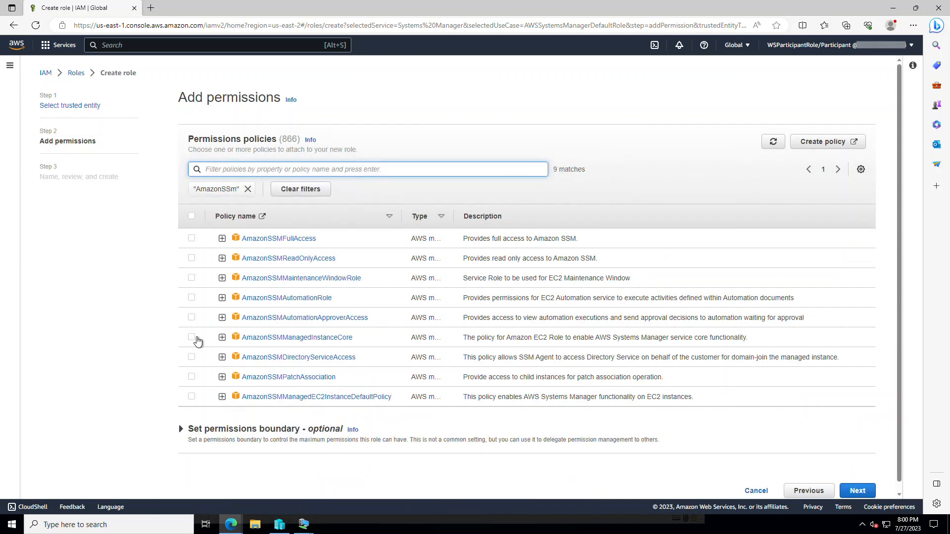
{"action": "left_click", "coordinate": [191, 337]}
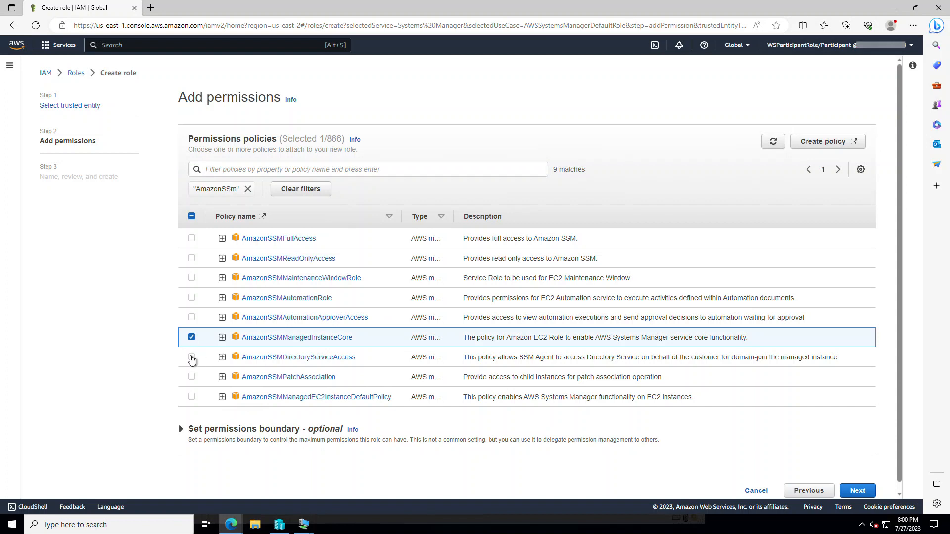
{"action": "left_click", "coordinate": [191, 357]}
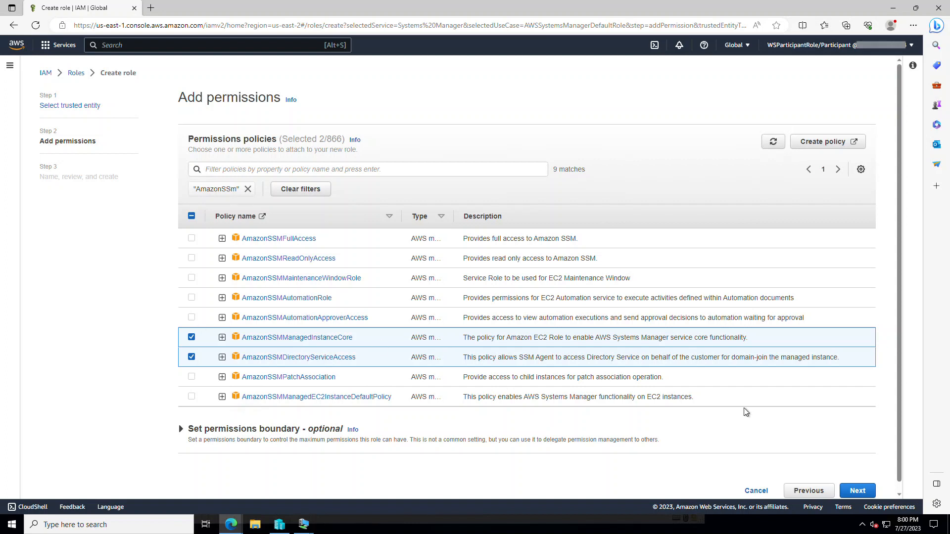
{"action": "left_click", "coordinate": [857, 491]}
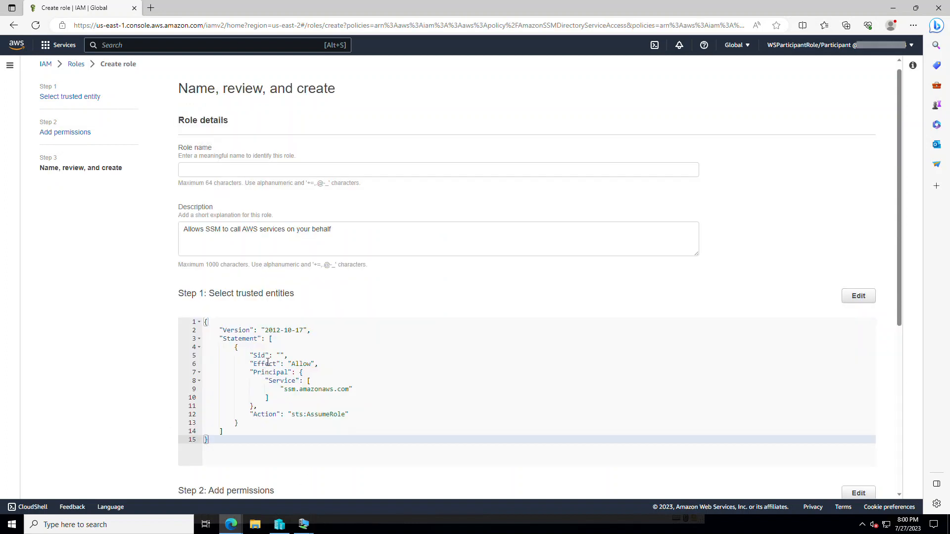
- Name the role SSMHybridRole and create it
{"action": "left_click", "coordinate": [437, 169]}
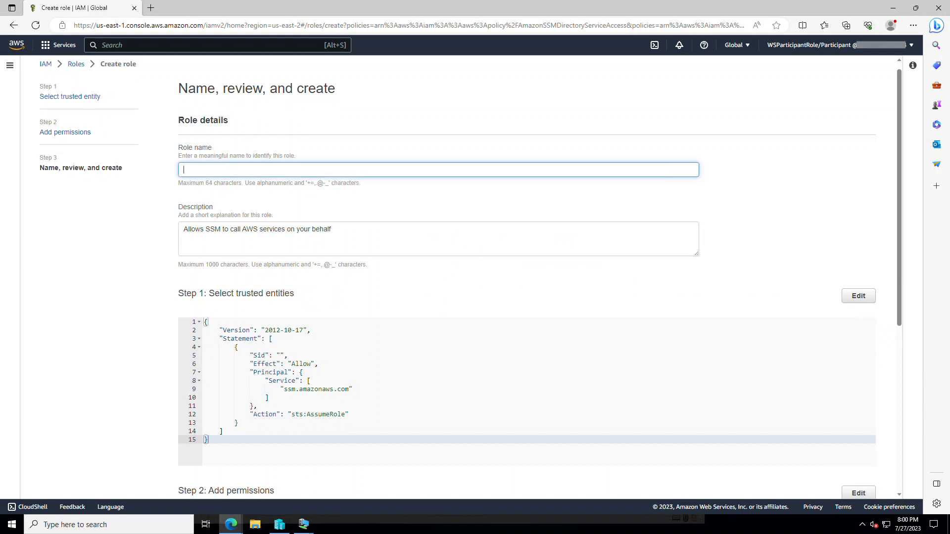
{"action": "mouse_move", "coordinate": [352, 227]}
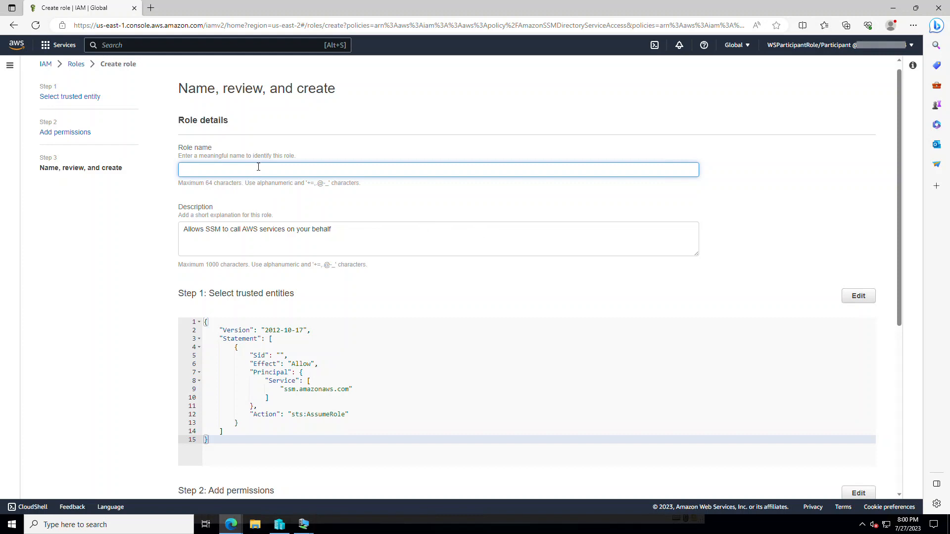
{"action": "type", "text": "SSMH"}
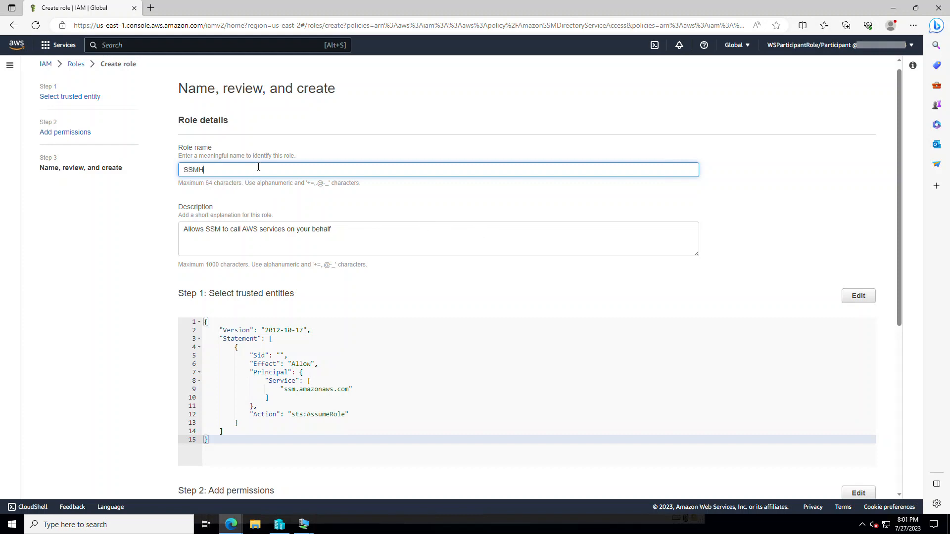
{"action": "type", "text": "ybrid"}
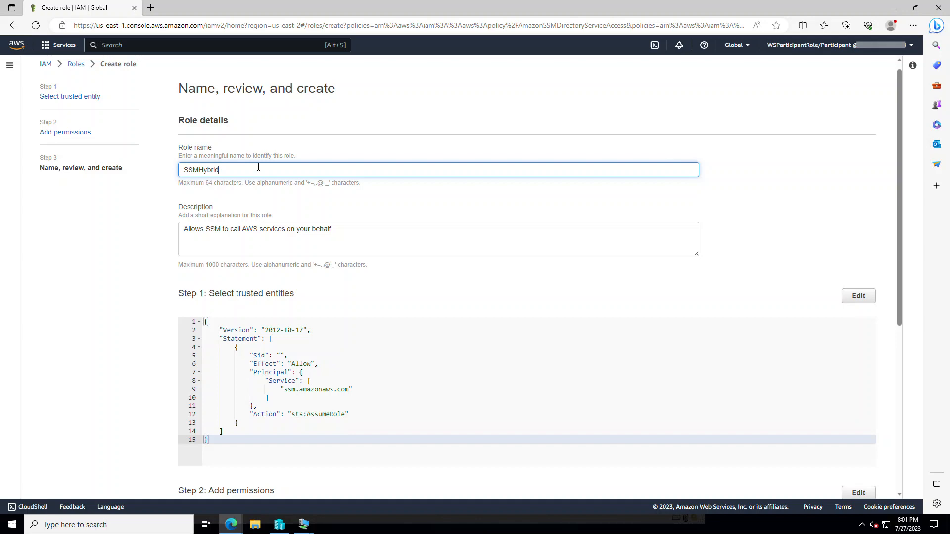
{"action": "type", "text": "Role"}
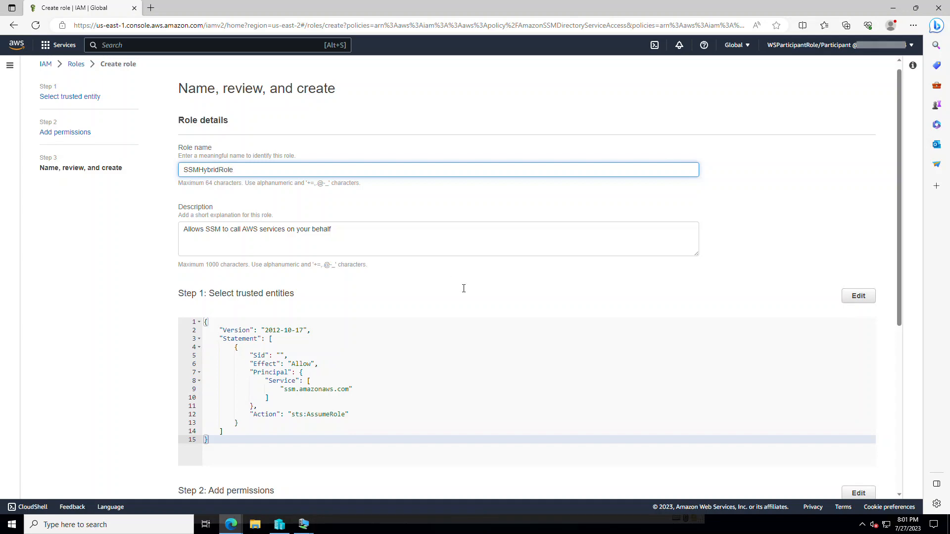
{"action": "scroll", "scroll_direction": "down", "scroll_amount": 3}
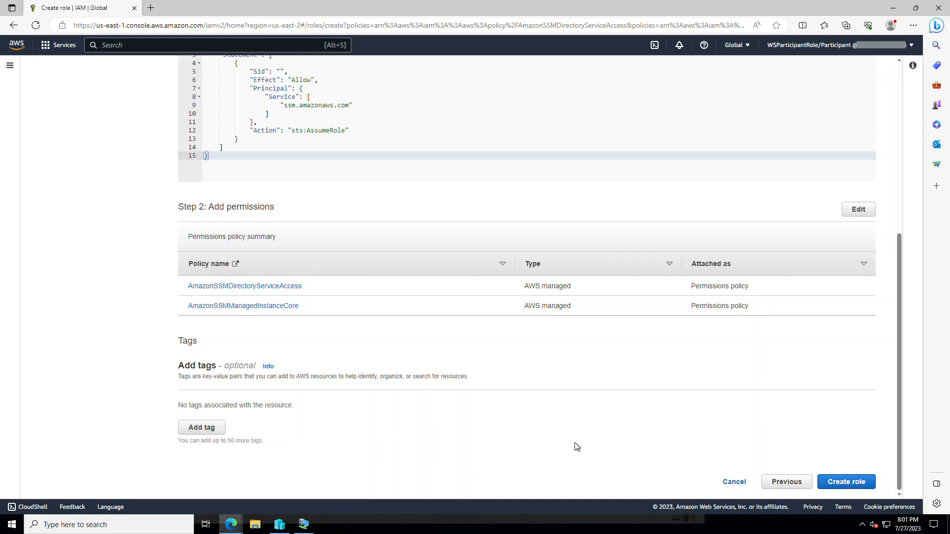
{"action": "mouse_move", "coordinate": [543, 412]}
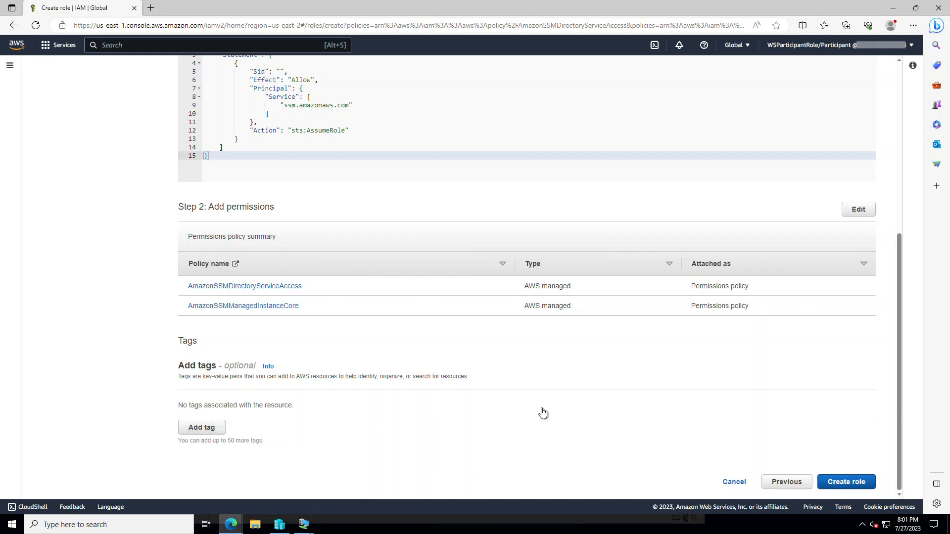
{"action": "left_click", "coordinate": [846, 481]}
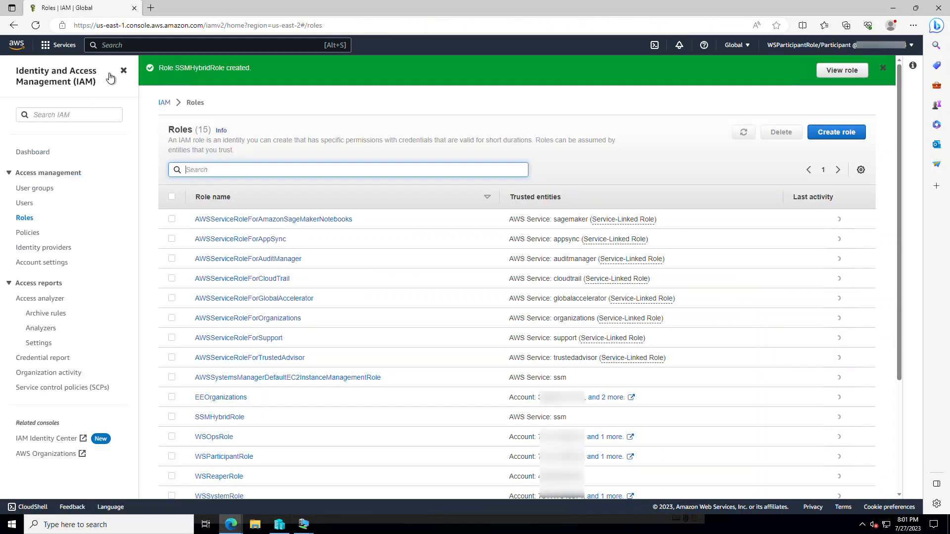
- Return to Systems Manager and go to its Hybrid Activations page under Node Management
{"action": "left_click", "coordinate": [743, 131]}
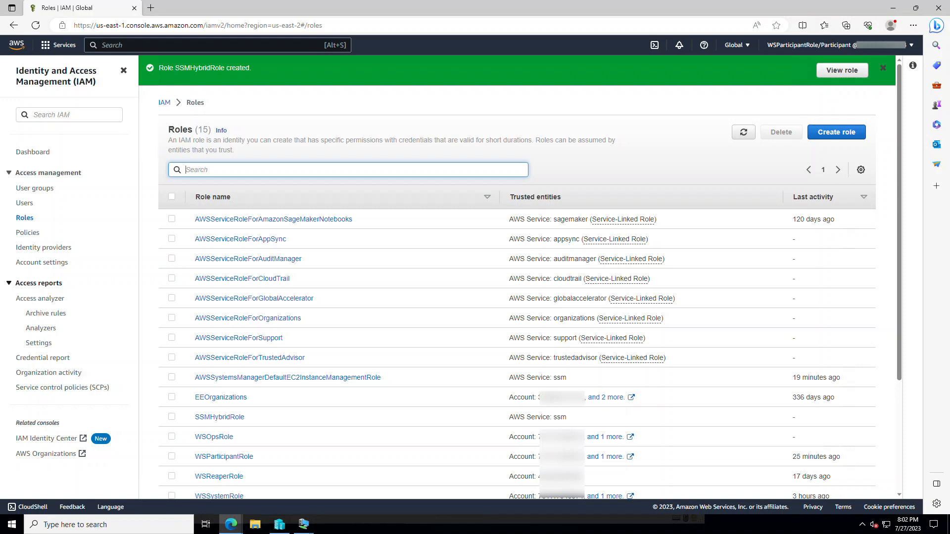
{"action": "mouse_move", "coordinate": [218, 44]}
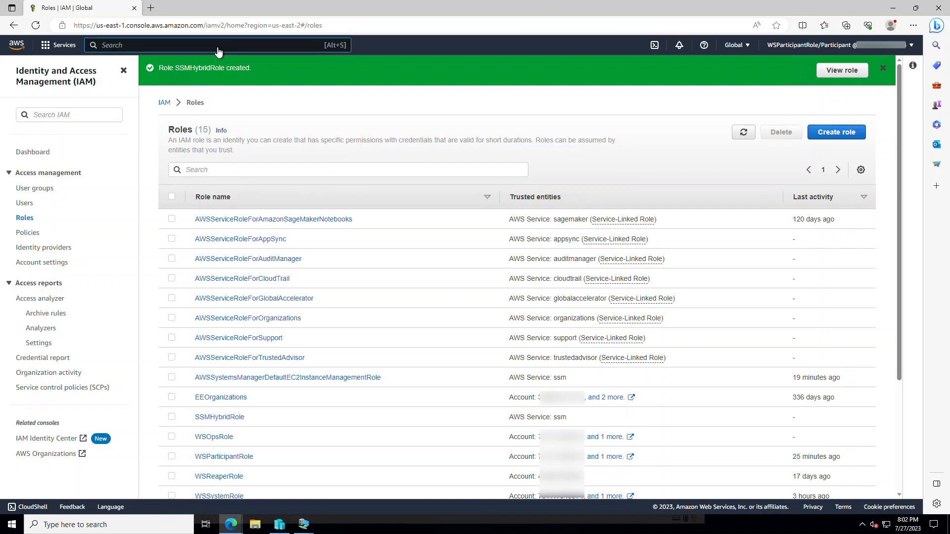
{"action": "type", "text": "ssm"}
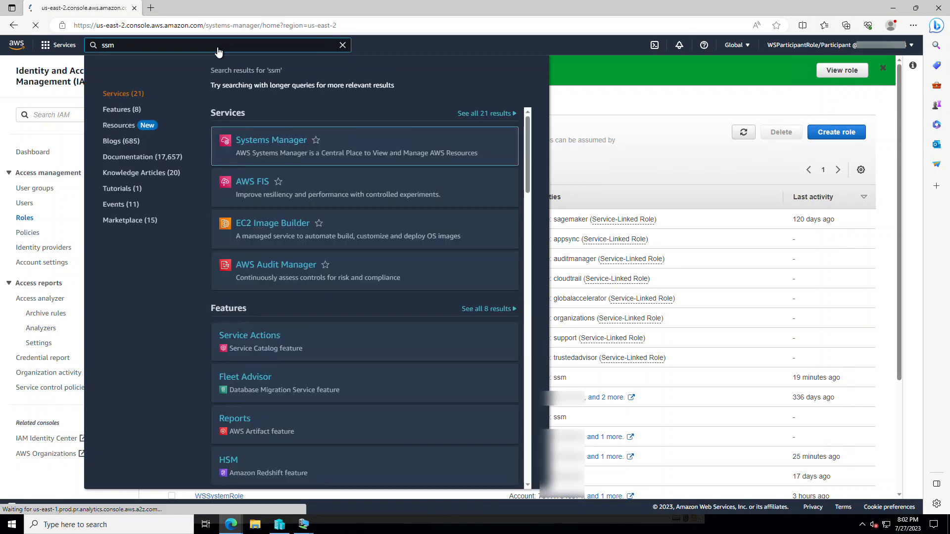
{"action": "left_click", "coordinate": [271, 140]}
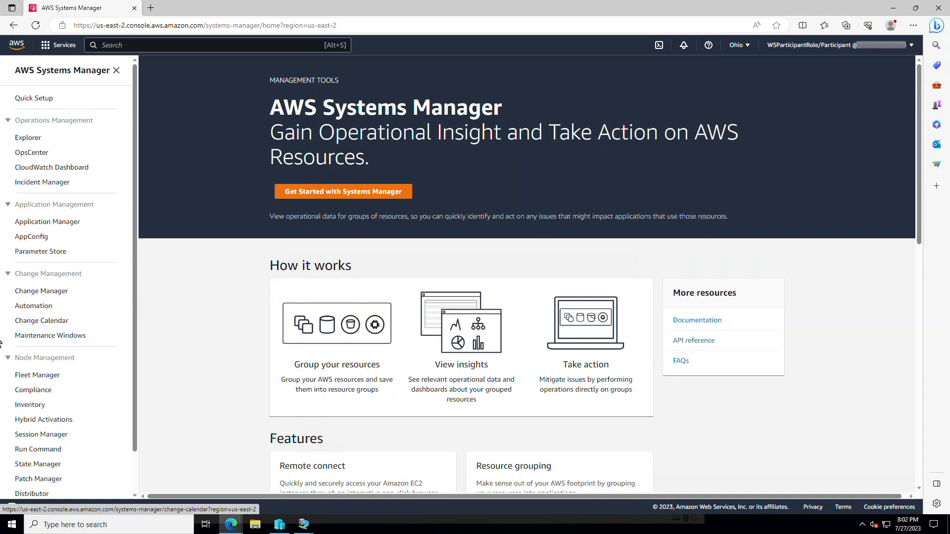
{"action": "mouse_move", "coordinate": [55, 425]}
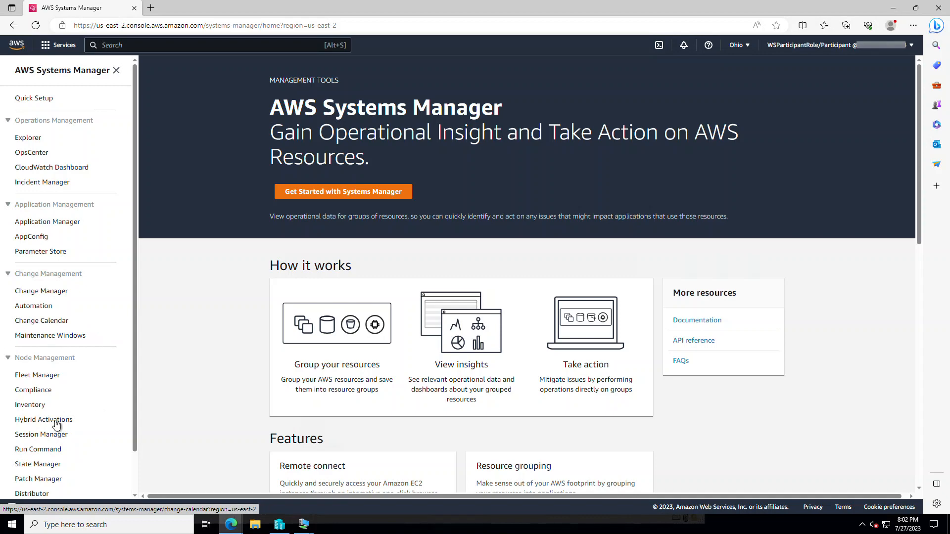
{"action": "left_click", "coordinate": [42, 419]}
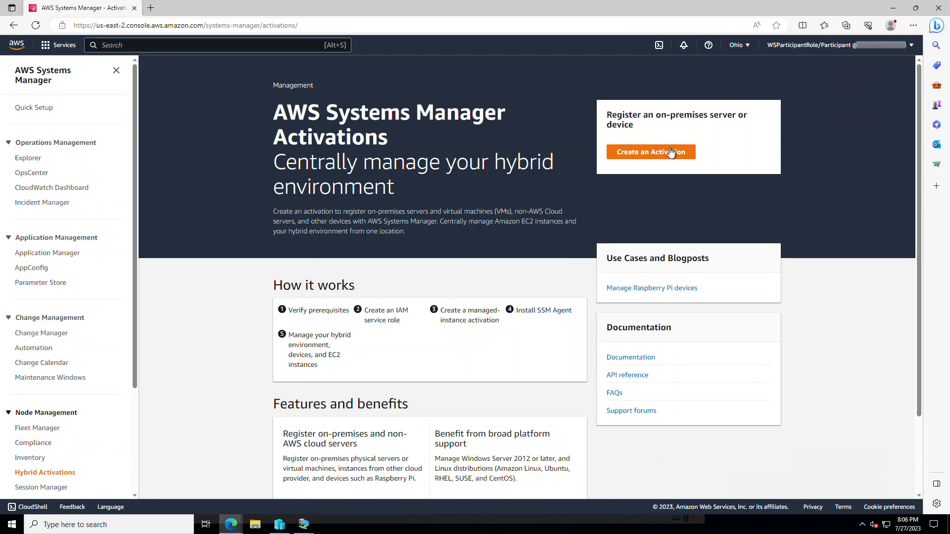
- Start a new activation described 'Used for Hyper-V environment' with an instance limit of 10
{"action": "left_click", "coordinate": [651, 152]}
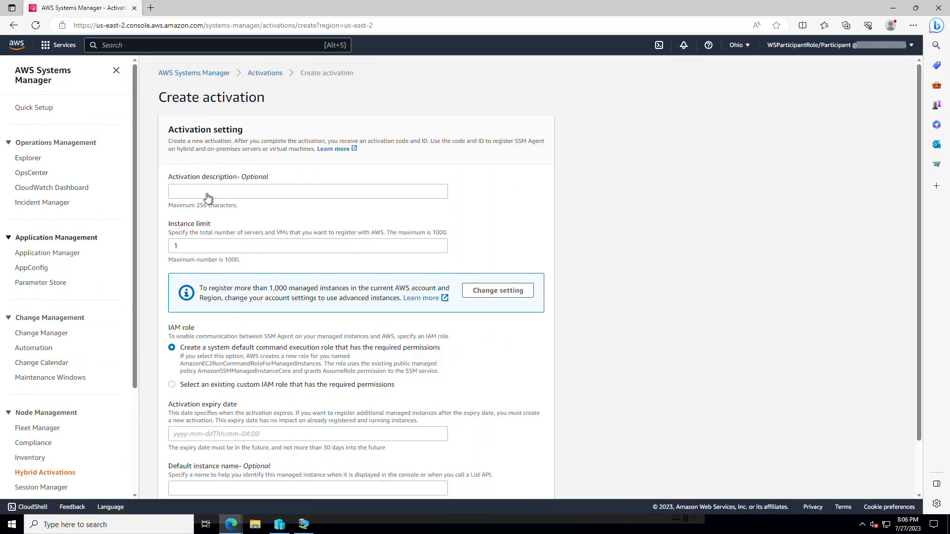
{"action": "left_click", "coordinate": [306, 191]}
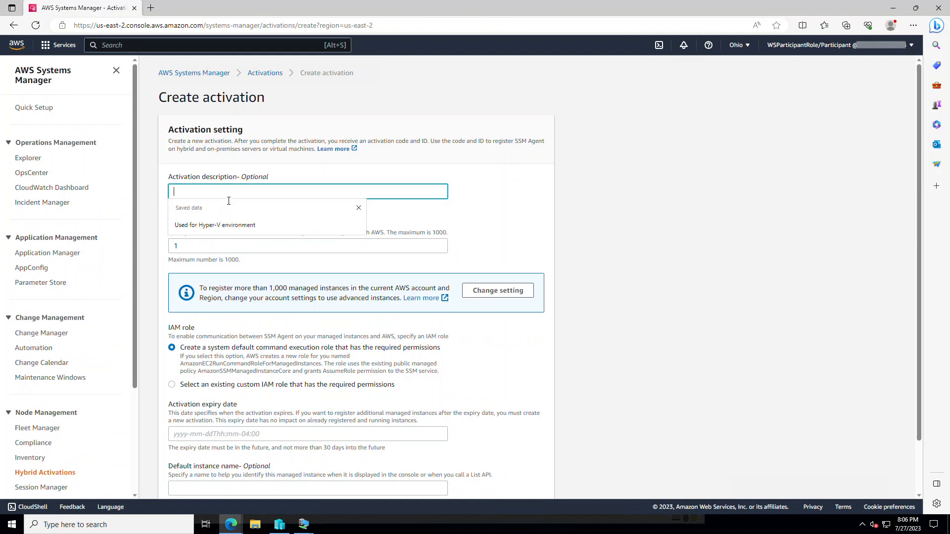
{"action": "left_click", "coordinate": [215, 224]}
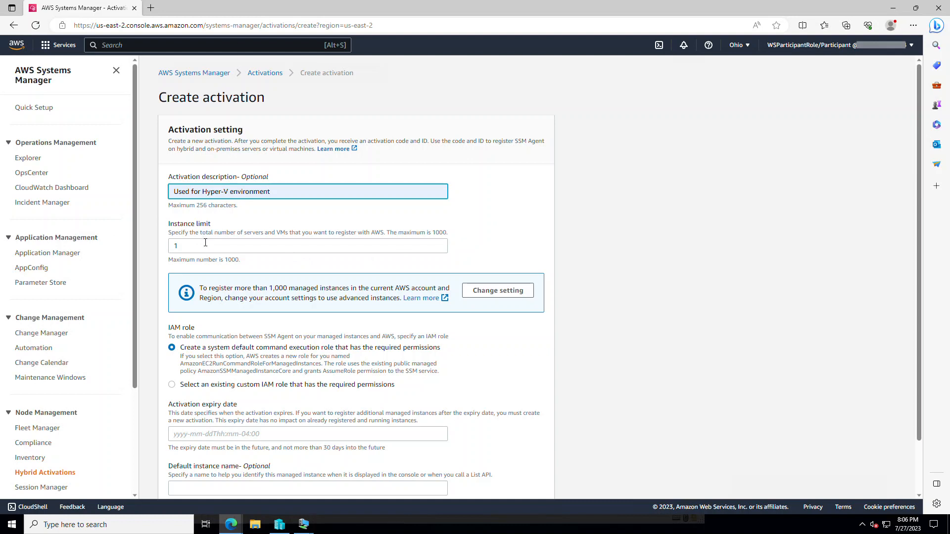
{"action": "type", "text": "10"}
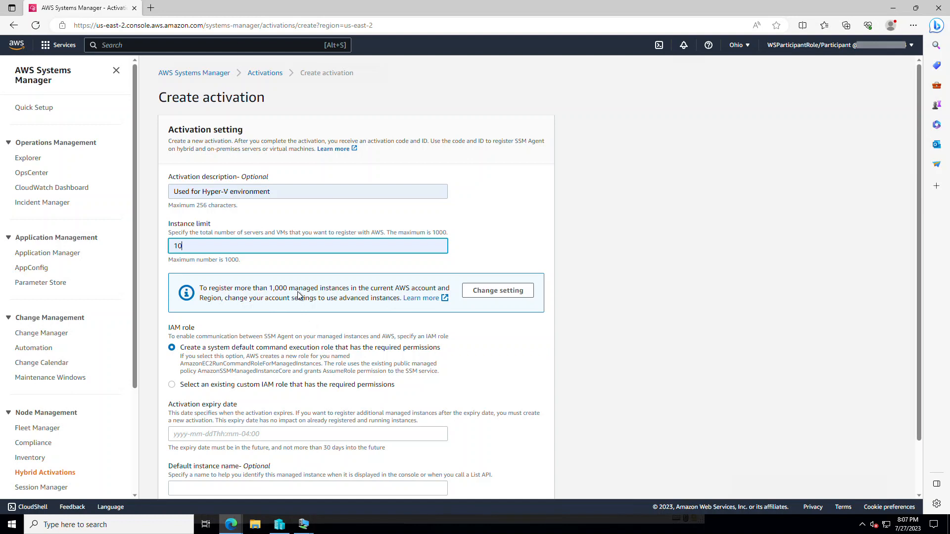
{"action": "mouse_move", "coordinate": [340, 299]}
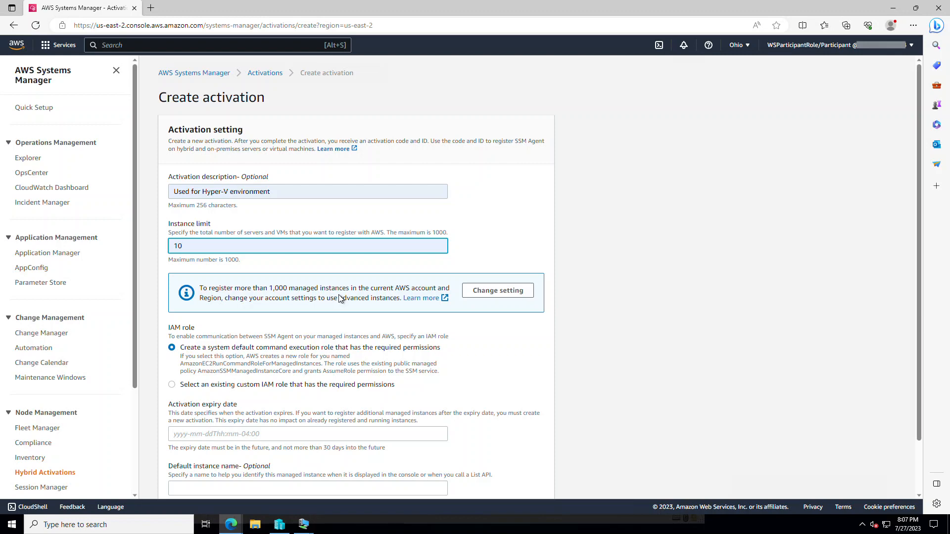
- Assign the existing custom IAM role SSMHybridRole to the activation
{"action": "scroll", "scroll_direction": "down", "scroll_amount": 3}
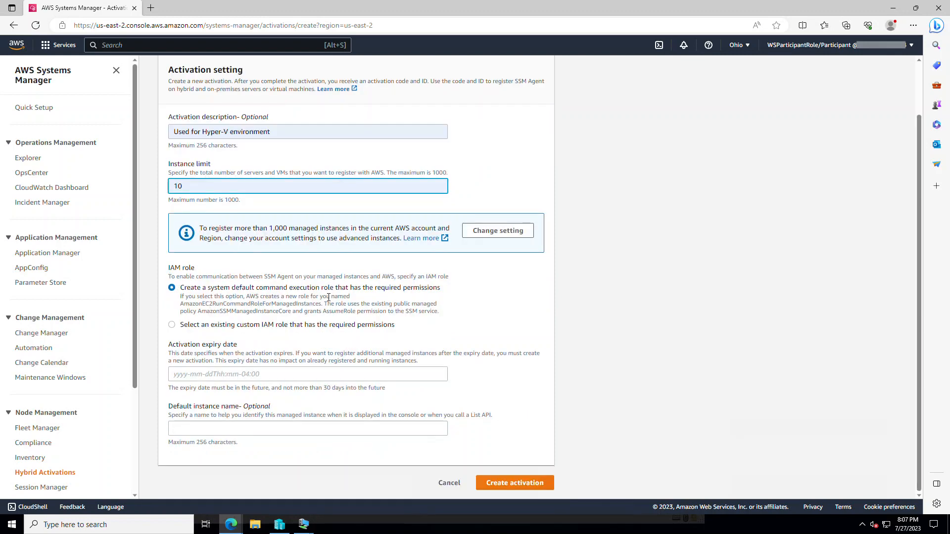
{"action": "left_click", "coordinate": [171, 324]}
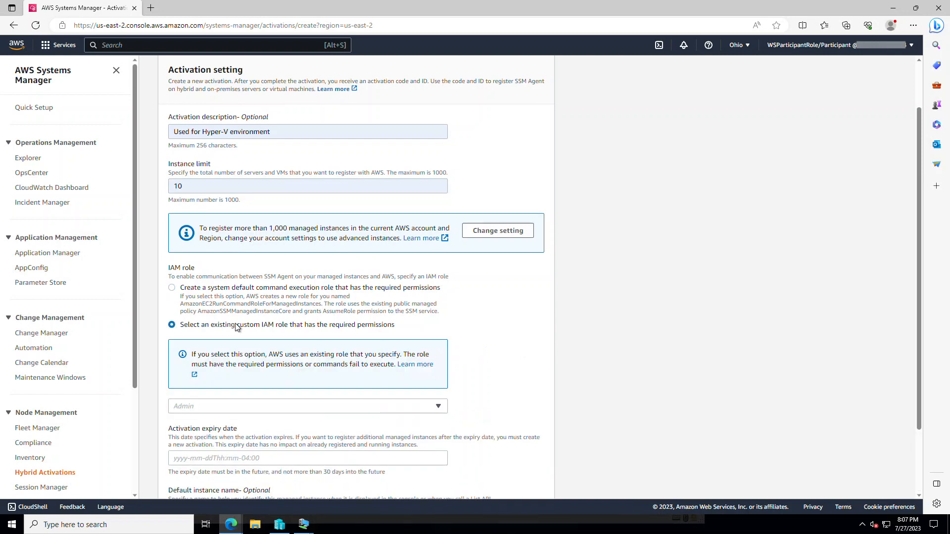
{"action": "left_click", "coordinate": [307, 405]}
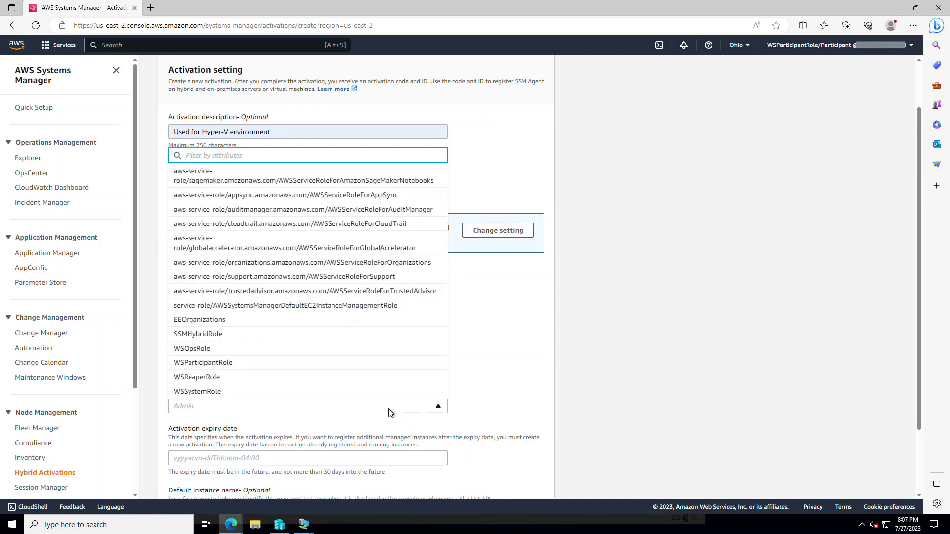
{"action": "type", "text": "ssm"}
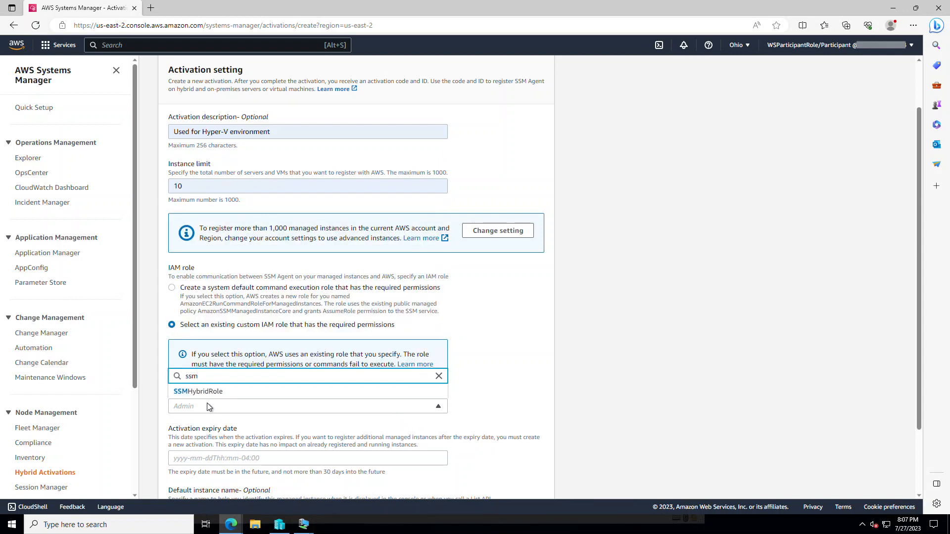
{"action": "left_click", "coordinate": [198, 391]}
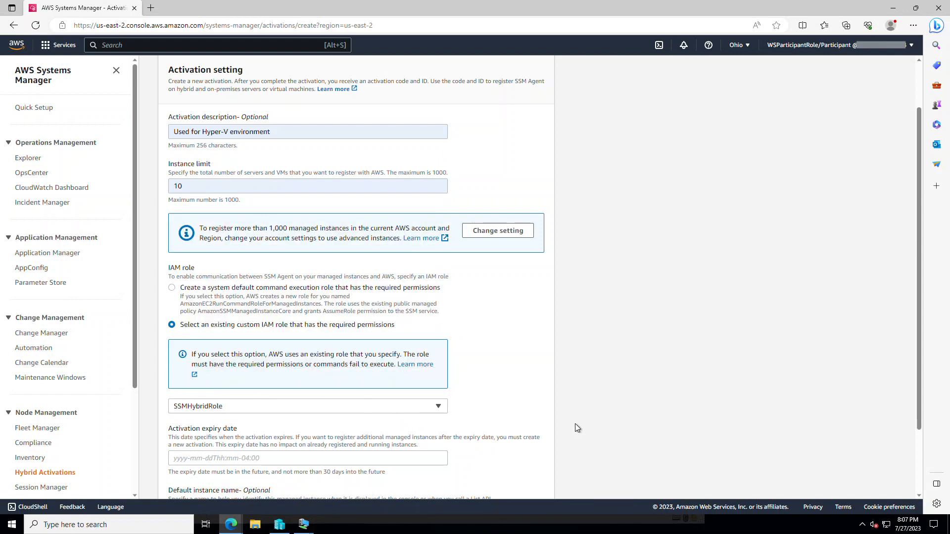
{"action": "scroll", "scroll_direction": "down", "scroll_amount": 3}
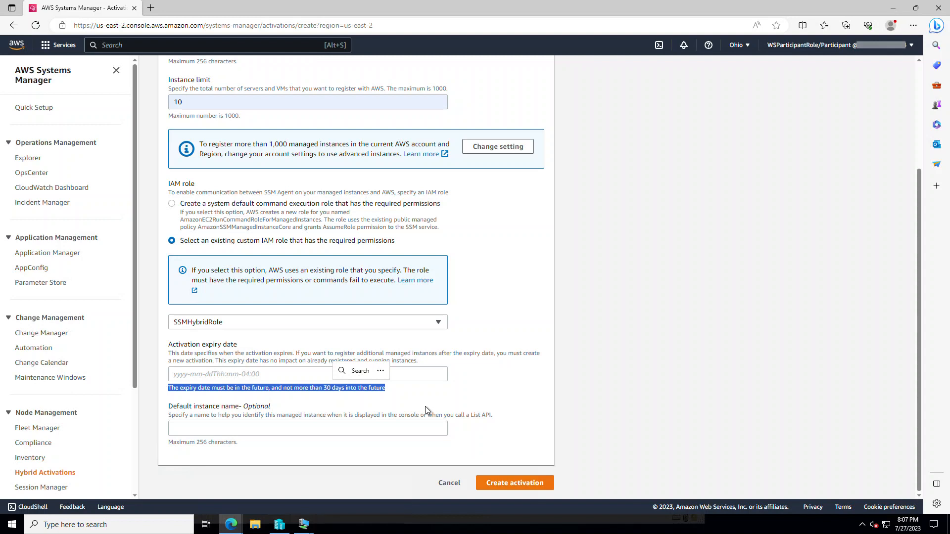
{"action": "left_click", "coordinate": [492, 378]}
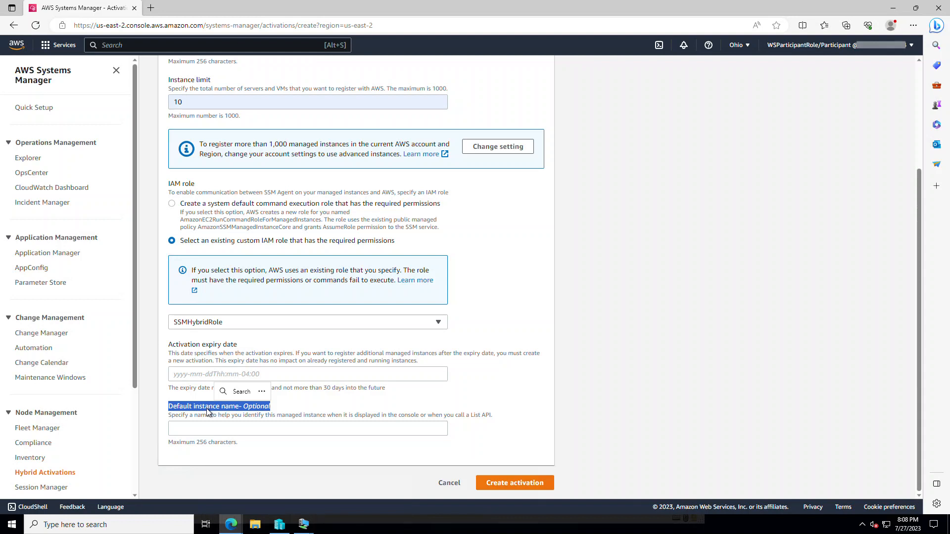
{"action": "mouse_move", "coordinate": [219, 434]}
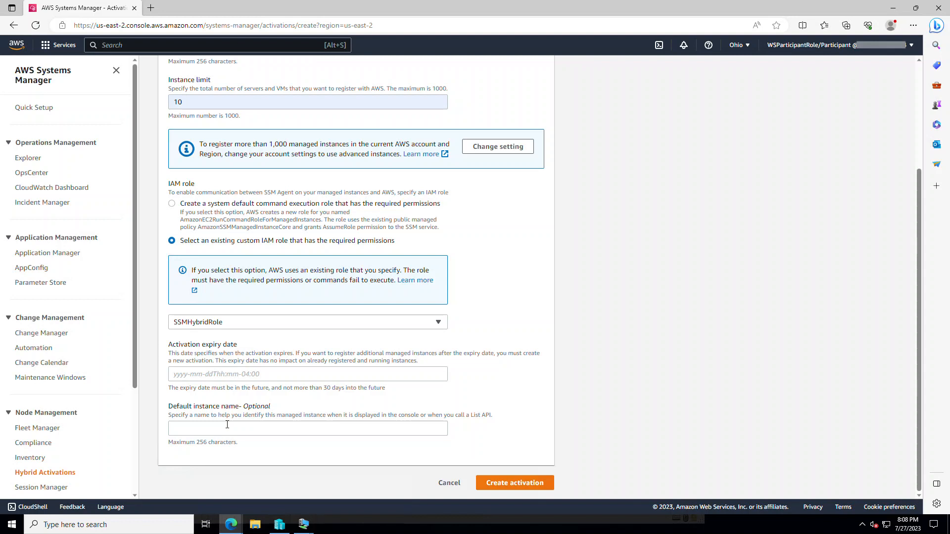
{"action": "mouse_move", "coordinate": [444, 431]}
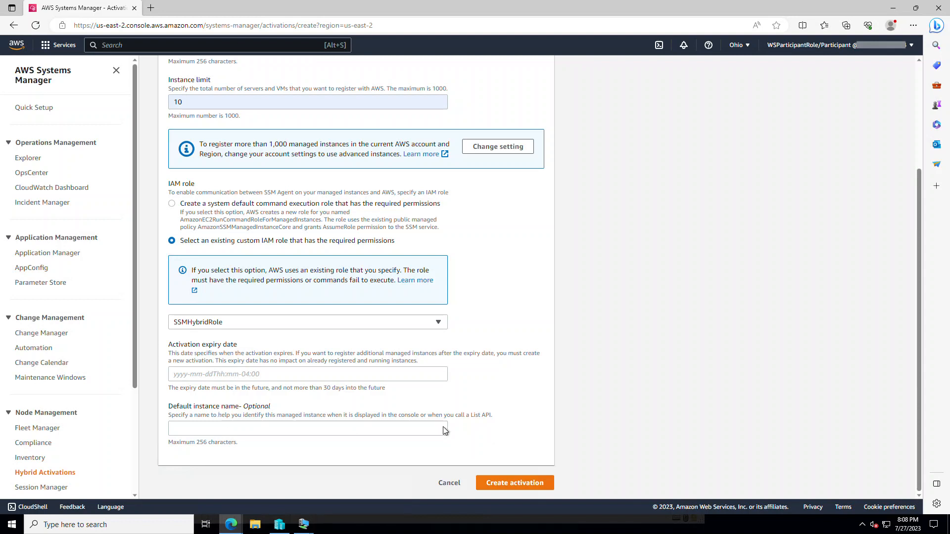
{"action": "mouse_move", "coordinate": [514, 483]}
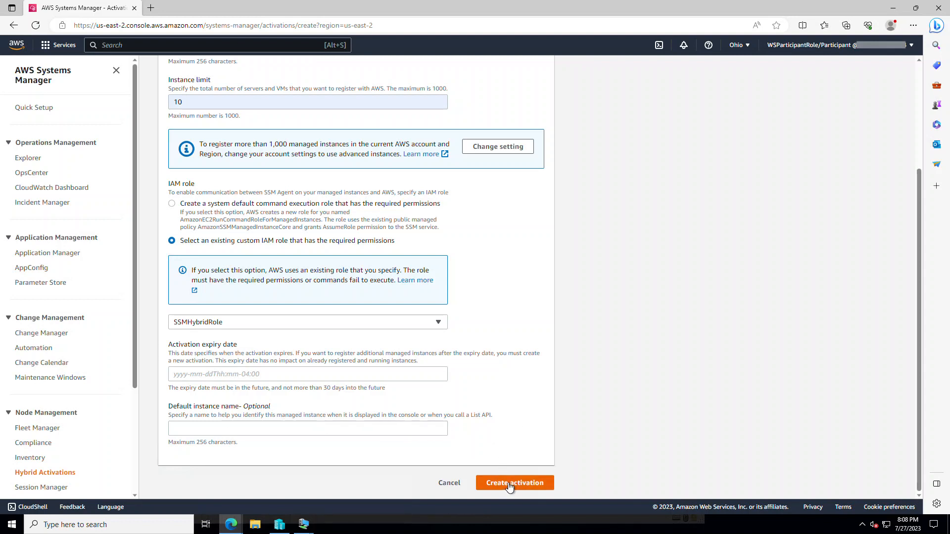
- Create the Hyper-V activation and launch Notepad to keep its activation code and ID
{"action": "left_click", "coordinate": [513, 483]}
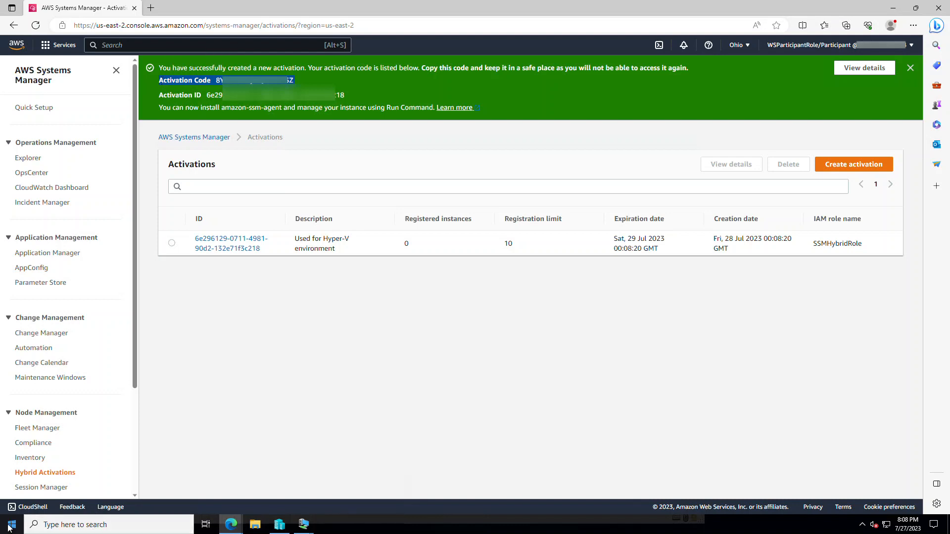
{"action": "type", "text": "notep"}
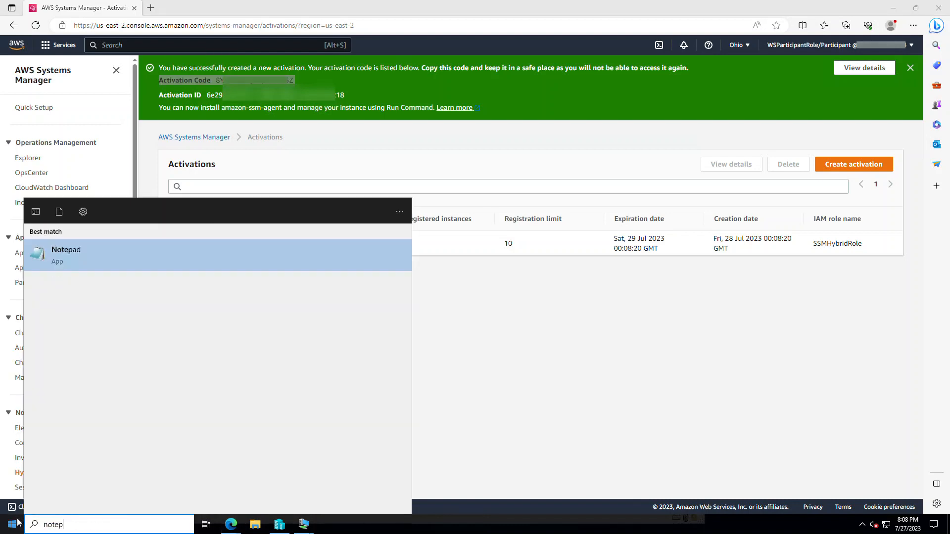
{"action": "left_click", "coordinate": [65, 254]}
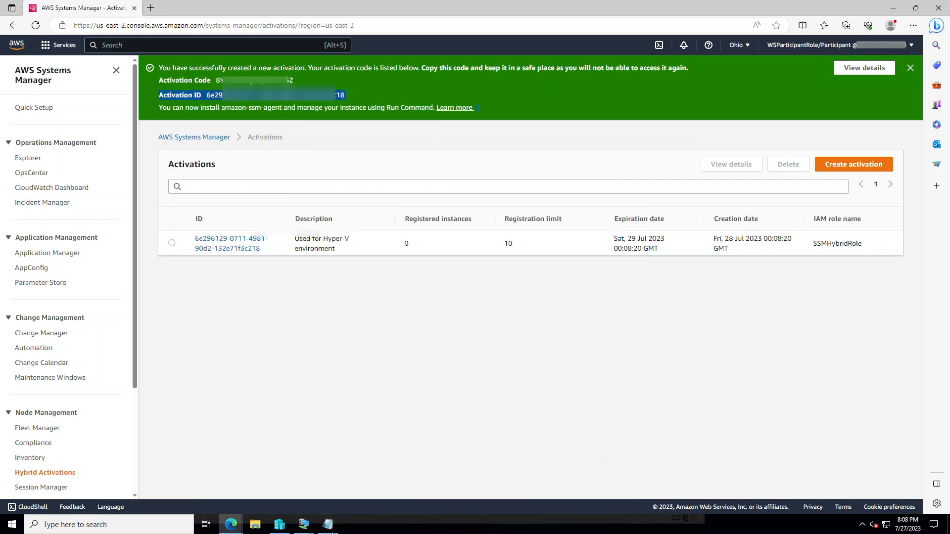
- View the new activation's Description page and the docs for installing SSM Agent on Windows hybrid machines
{"action": "left_click", "coordinate": [328, 524]}
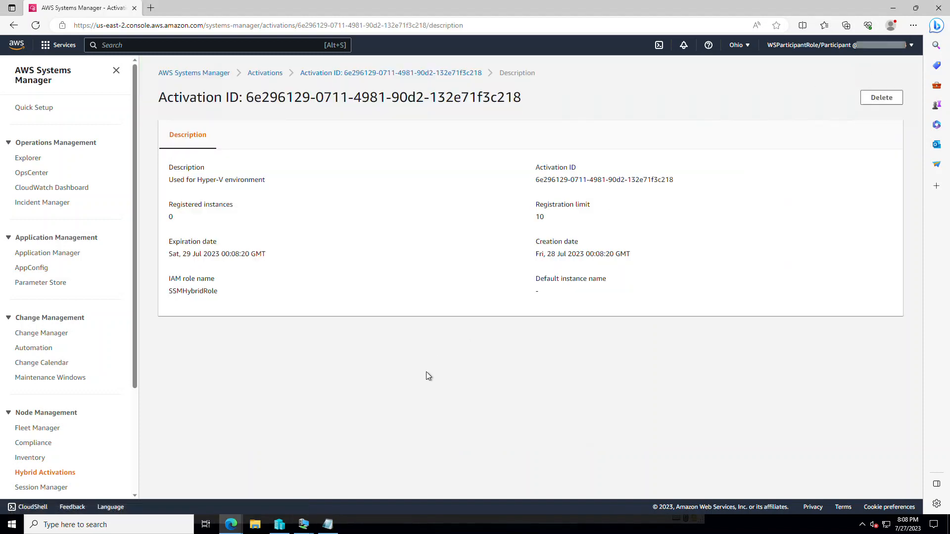
{"action": "mouse_move", "coordinate": [298, 134]}
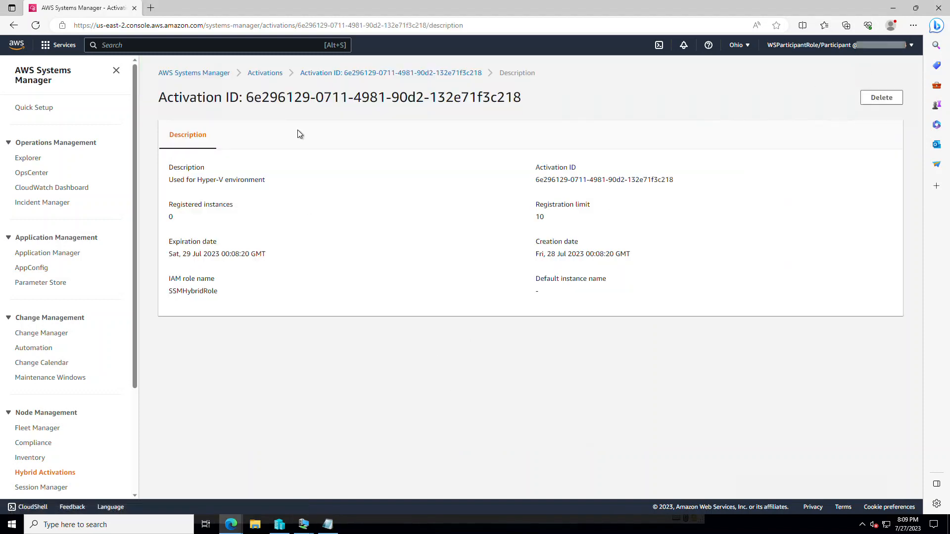
{"action": "mouse_move", "coordinate": [253, 230]}
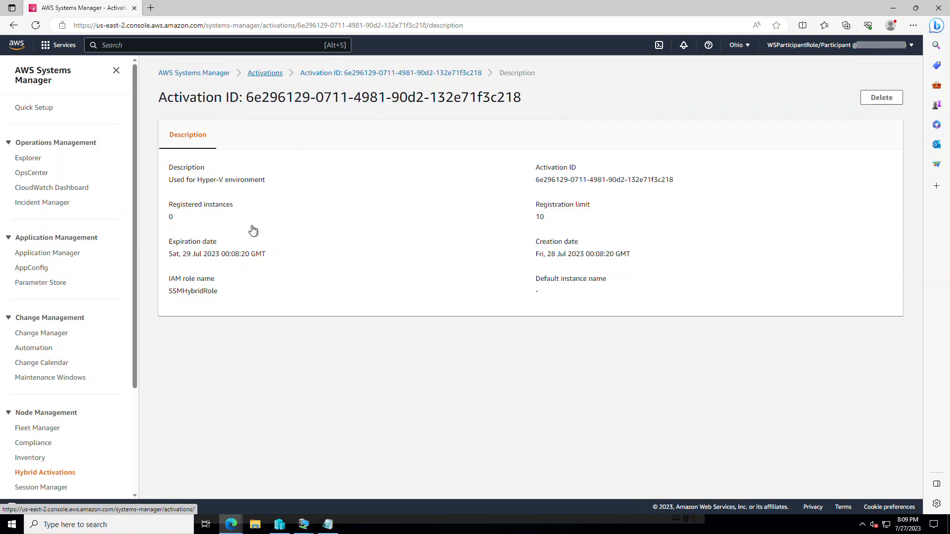
{"action": "left_click", "coordinate": [327, 524]}
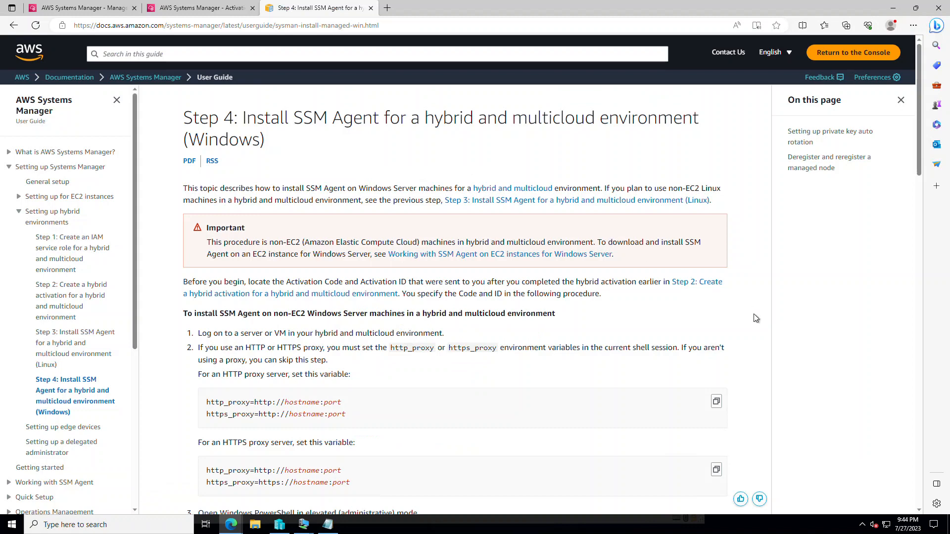
{"action": "scroll", "scroll_direction": "down", "scroll_amount": 3}
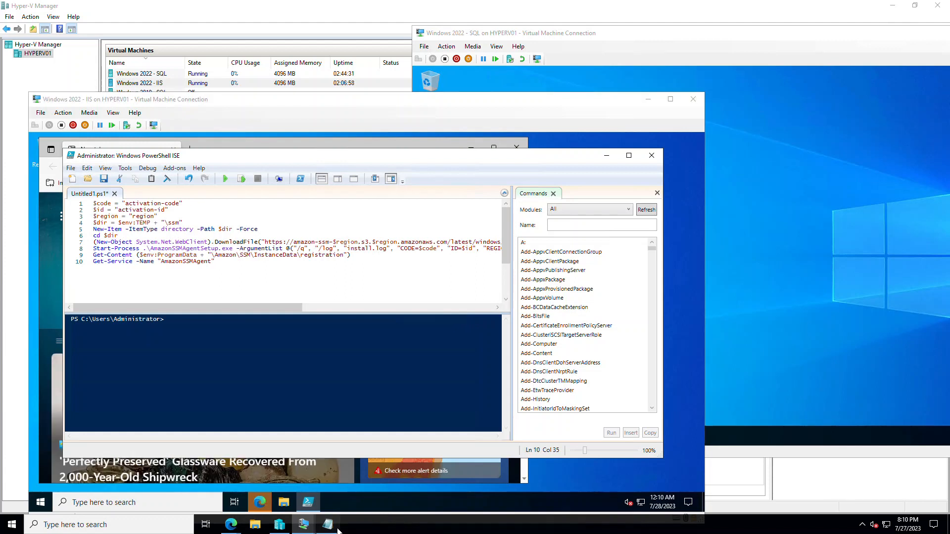
- Copy the activation code from the notes into $code, then copy the activation ID
{"action": "left_click", "coordinate": [328, 525]}
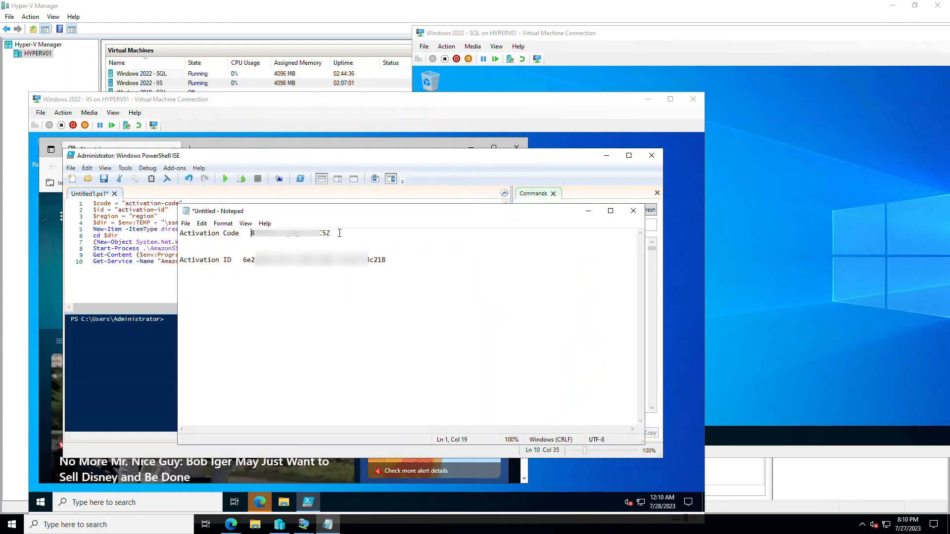
{"action": "left_click_drag", "start_coordinate": [252, 234], "coordinate": [327, 233]}
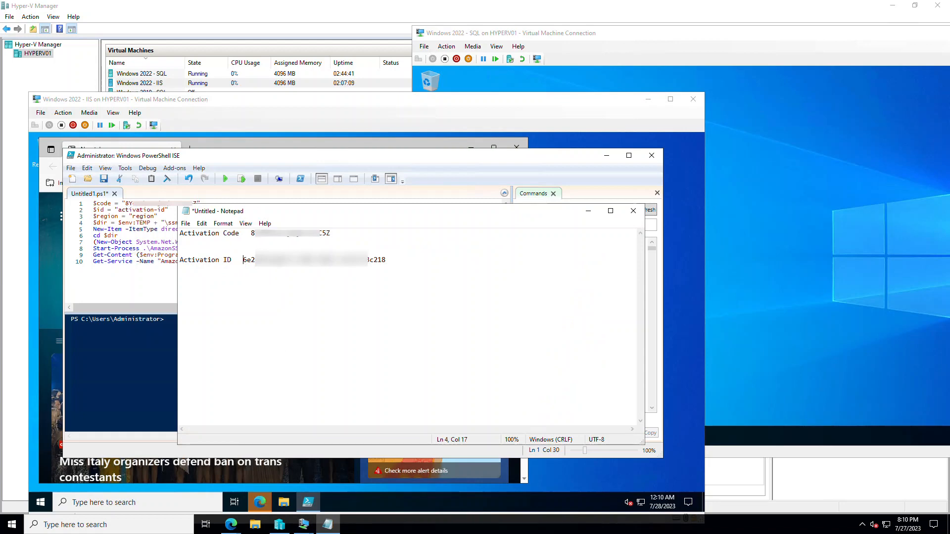
{"action": "left_click_drag", "start_coordinate": [243, 260], "coordinate": [385, 260]}
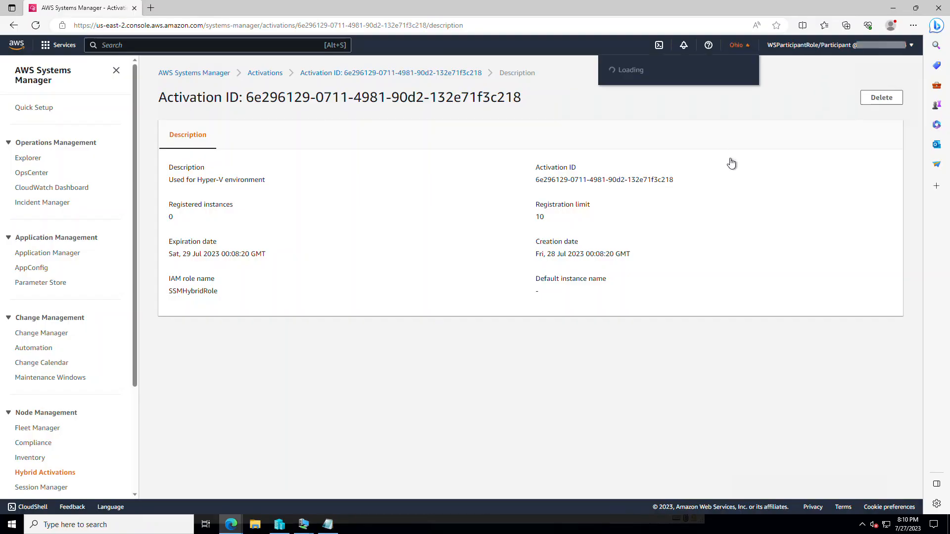
- Confirm the console region is Ohio, then paste the activation ID into $id
{"action": "left_click", "coordinate": [736, 44]}
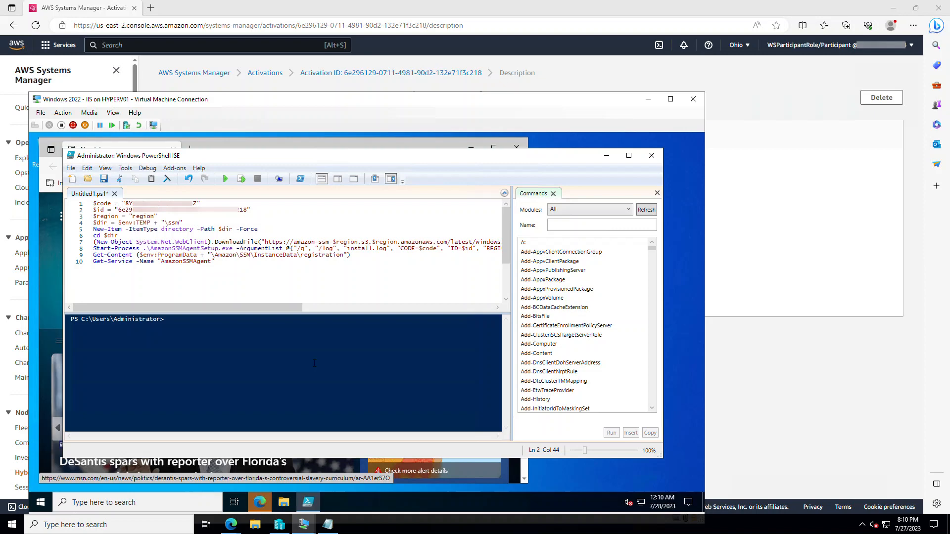
{"action": "left_click", "coordinate": [279, 524]}
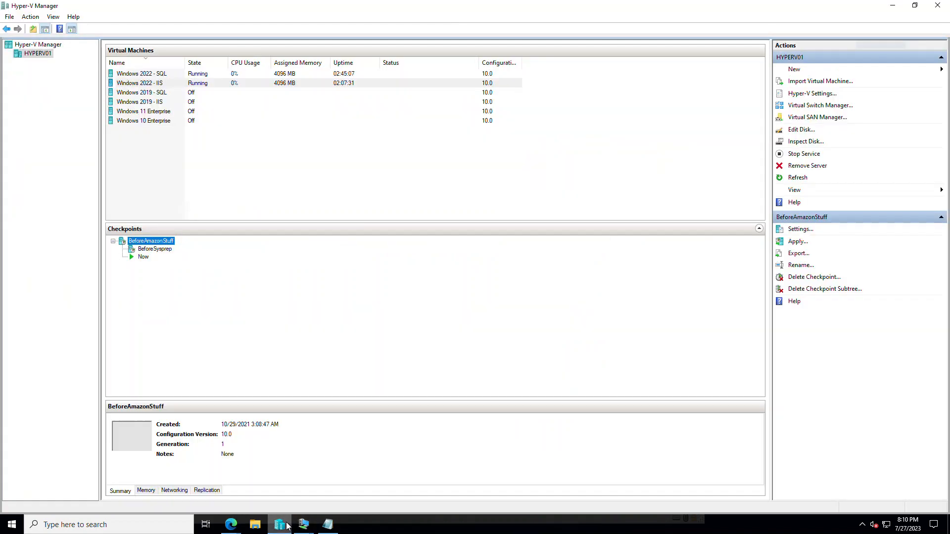
- Replace the region placeholder on line 3 with us-east-2 and run the registration script on the IIS VM
{"action": "left_click", "coordinate": [279, 524]}
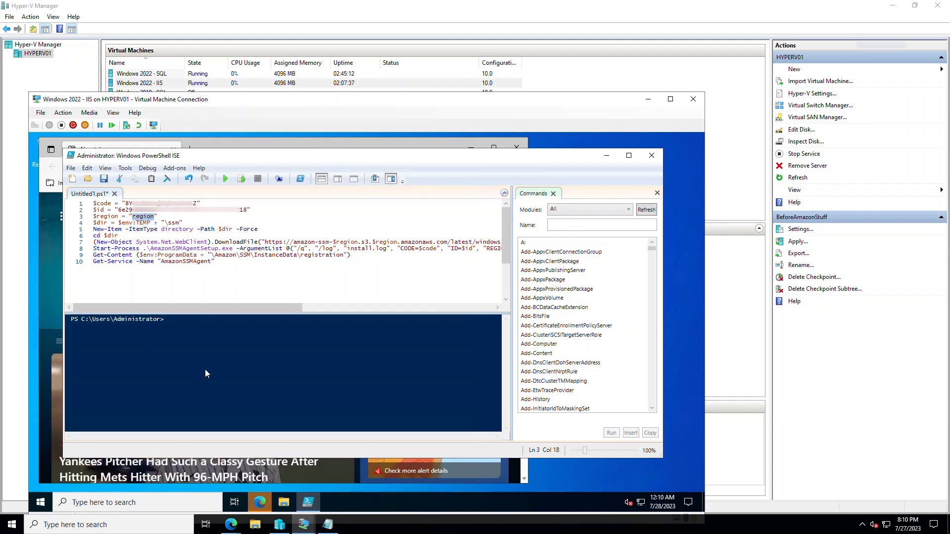
{"action": "type", "text": "us-east-2"}
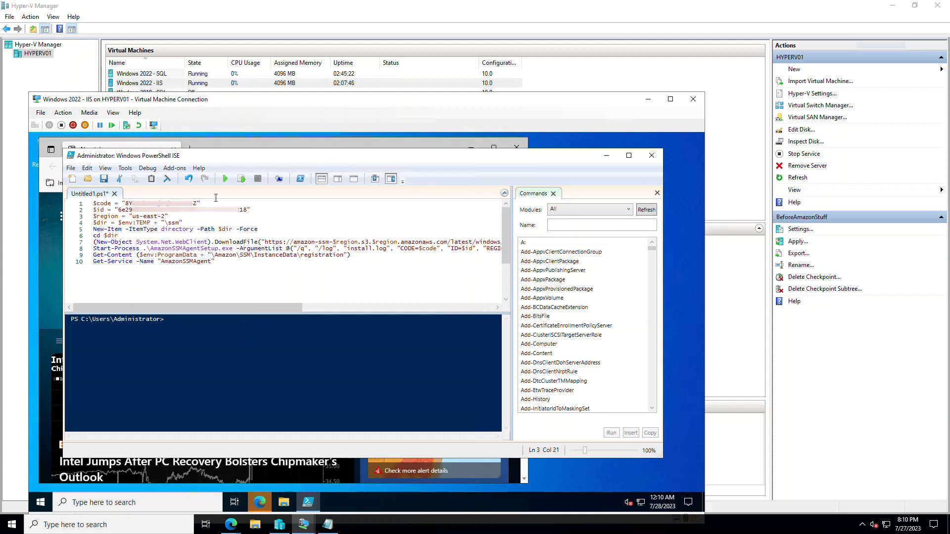
{"action": "left_click", "coordinate": [225, 178]}
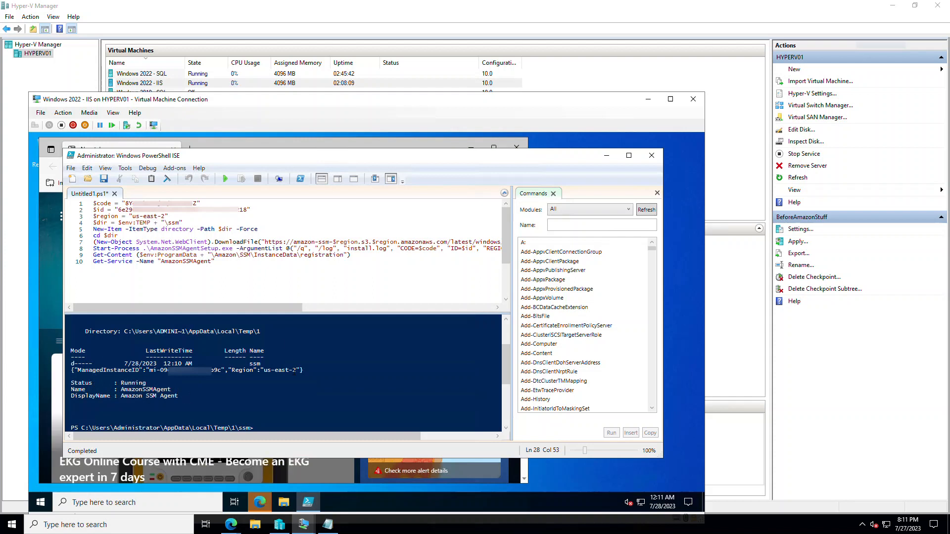
{"action": "mouse_move", "coordinate": [230, 524]}
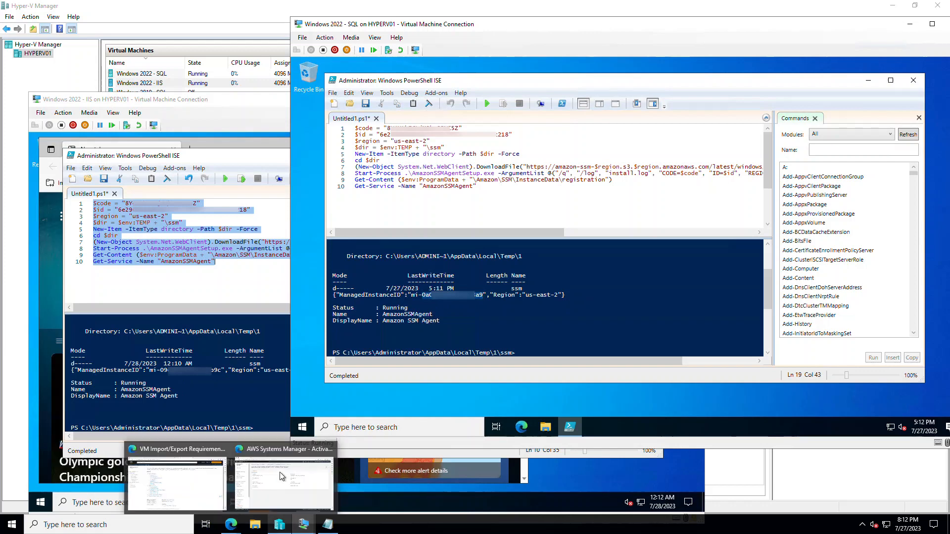
- After running the script on the SQL VM, return to the Systems Manager activation page
{"action": "left_click", "coordinate": [282, 479]}
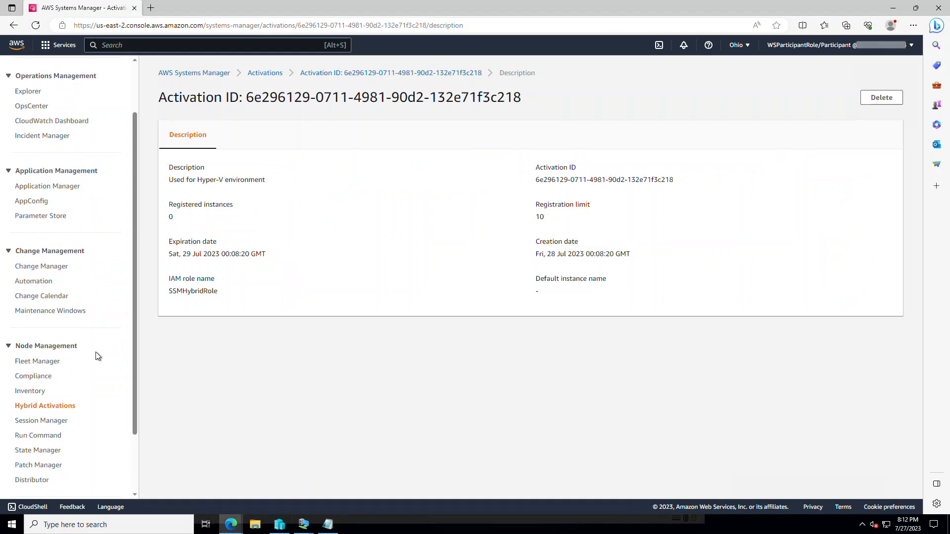
- From Fleet Manager's Account management menu, reach the Instance tier settings for the account
{"action": "left_click", "coordinate": [36, 361]}
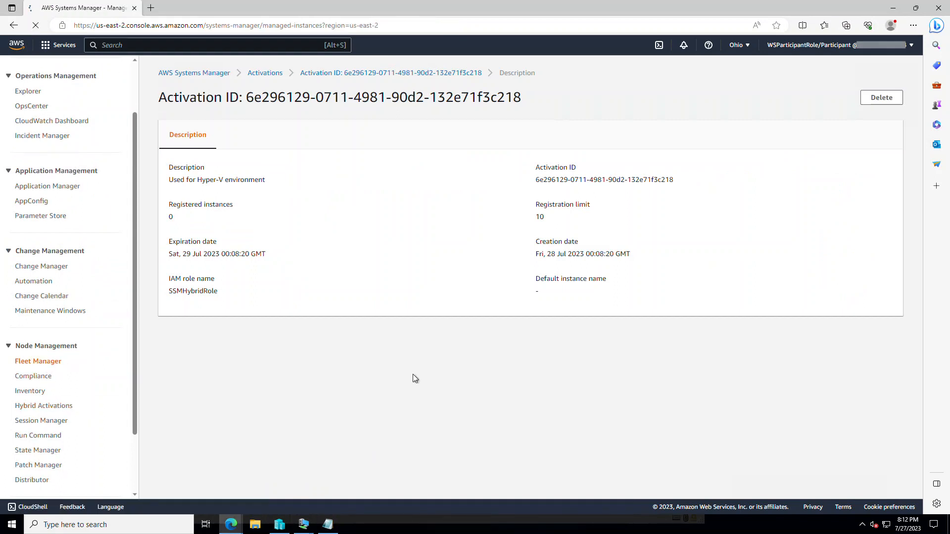
{"action": "left_click", "coordinate": [38, 361]}
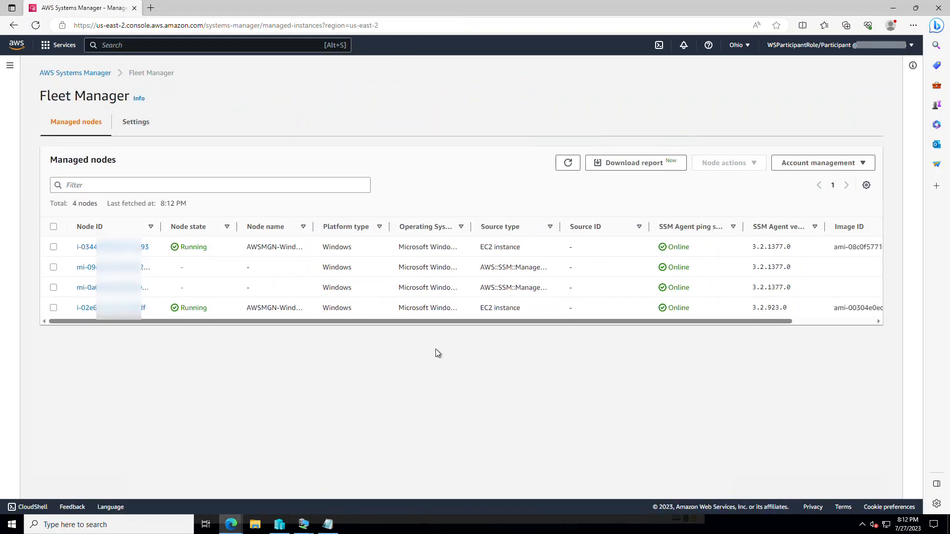
{"action": "mouse_move", "coordinate": [181, 268]}
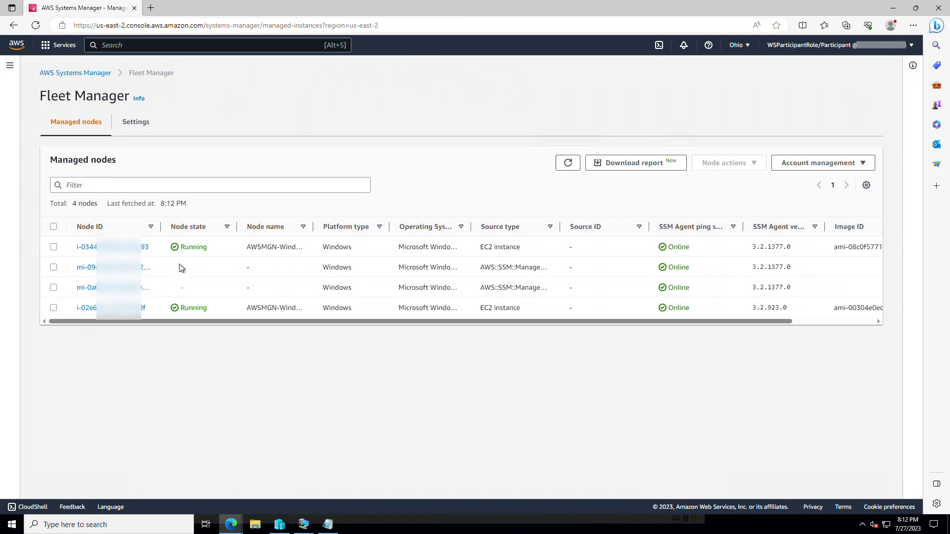
{"action": "left_click", "coordinate": [819, 163]}
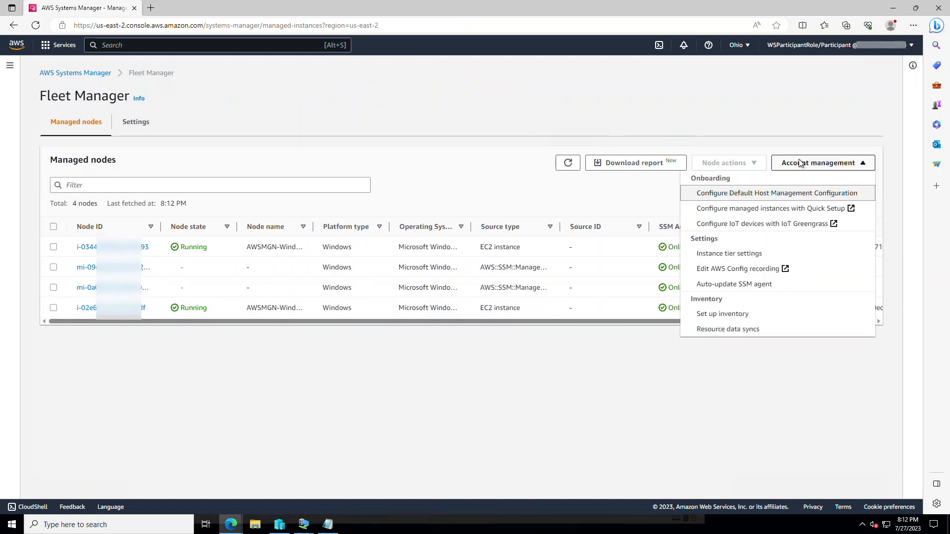
{"action": "mouse_move", "coordinate": [721, 313]}
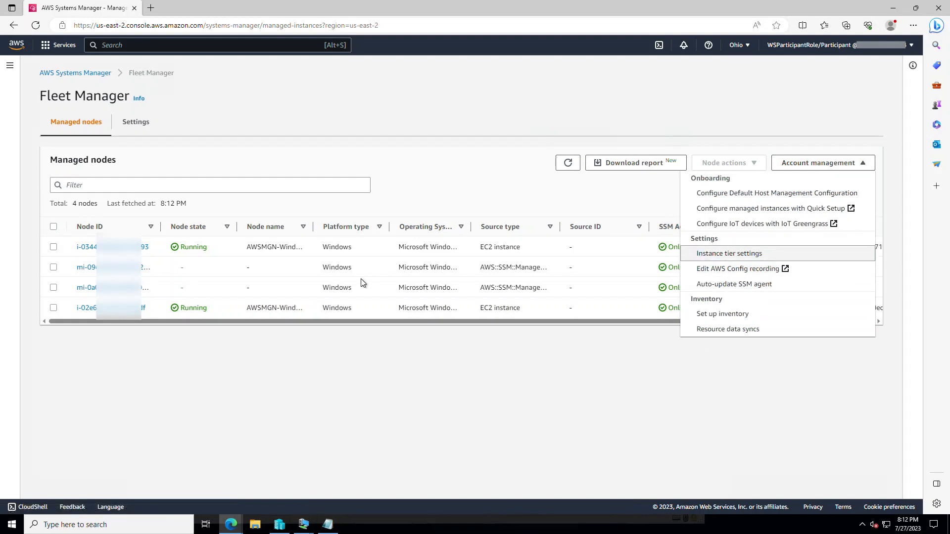
{"action": "left_click", "coordinate": [729, 253]}
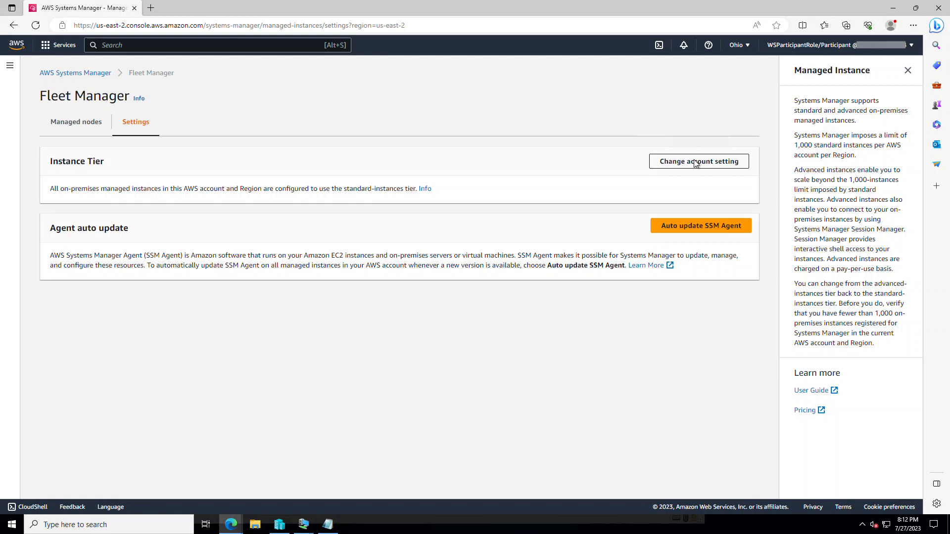
- Change the account setting, accept the terms and confirm the switch to the advanced-instances tier
{"action": "left_click", "coordinate": [698, 162]}
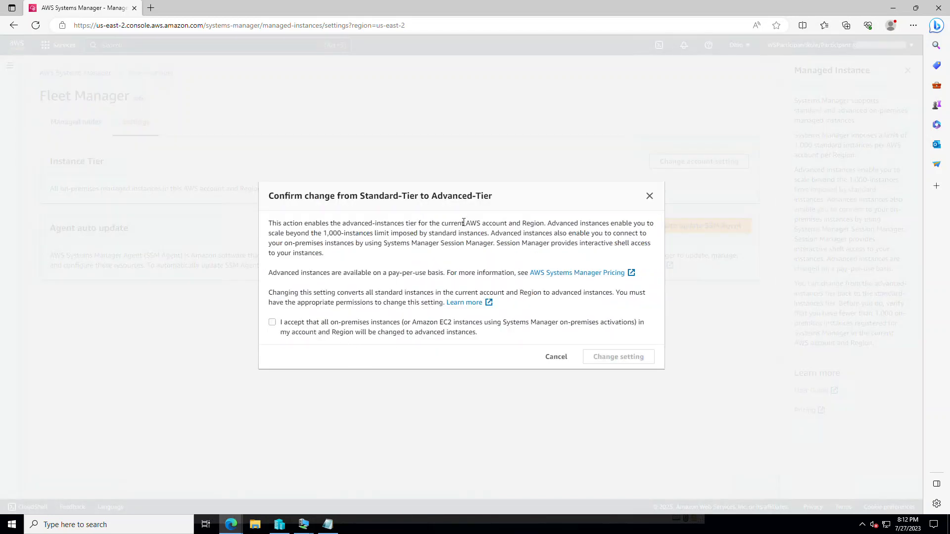
{"action": "triple_click", "coordinate": [380, 196]}
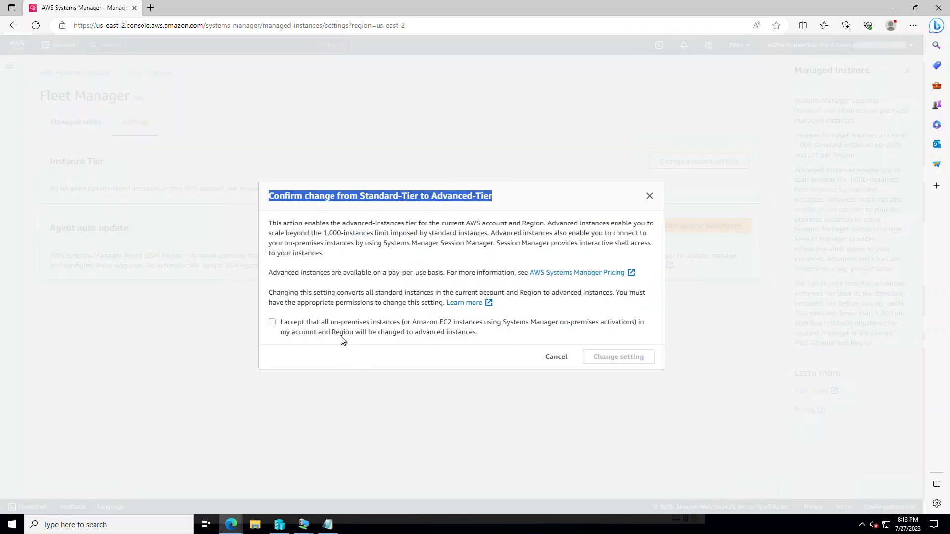
{"action": "mouse_move", "coordinate": [343, 325]}
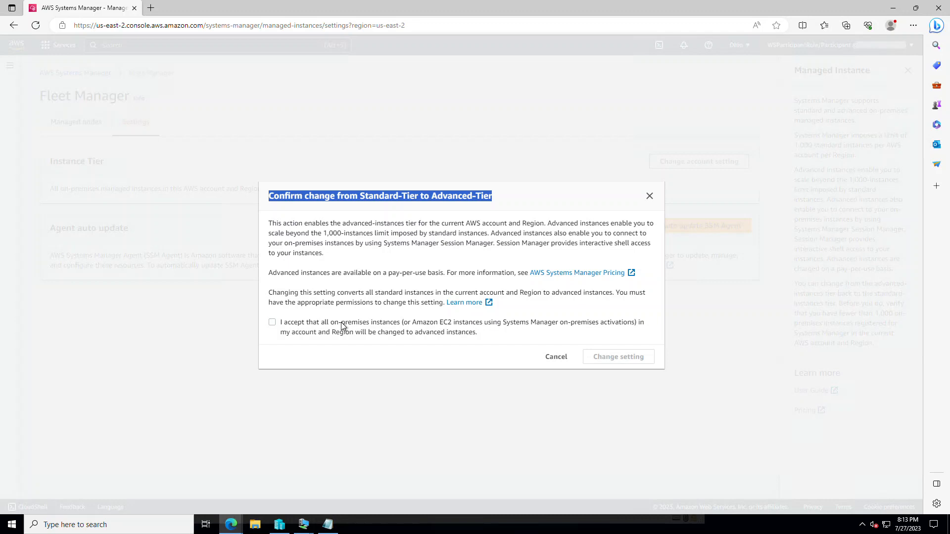
{"action": "mouse_move", "coordinate": [458, 232]}
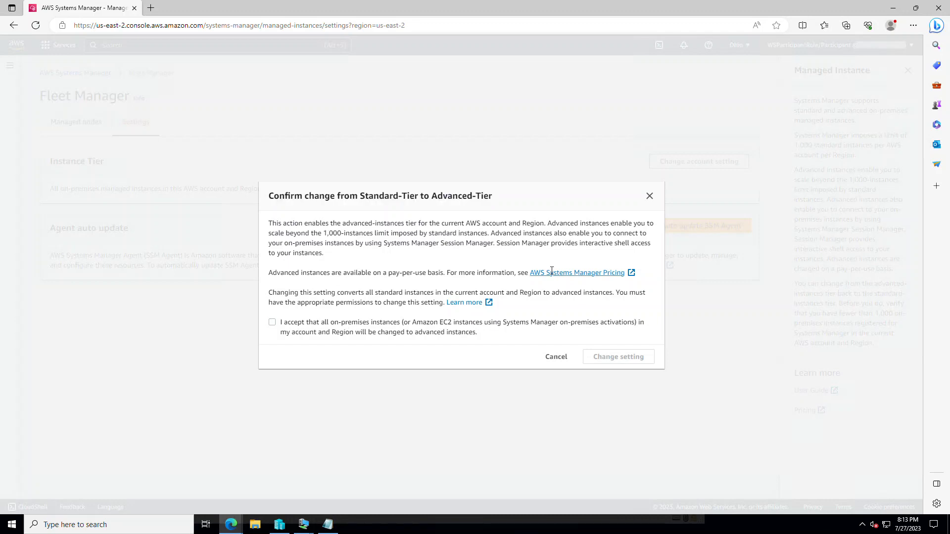
{"action": "mouse_move", "coordinate": [388, 332]}
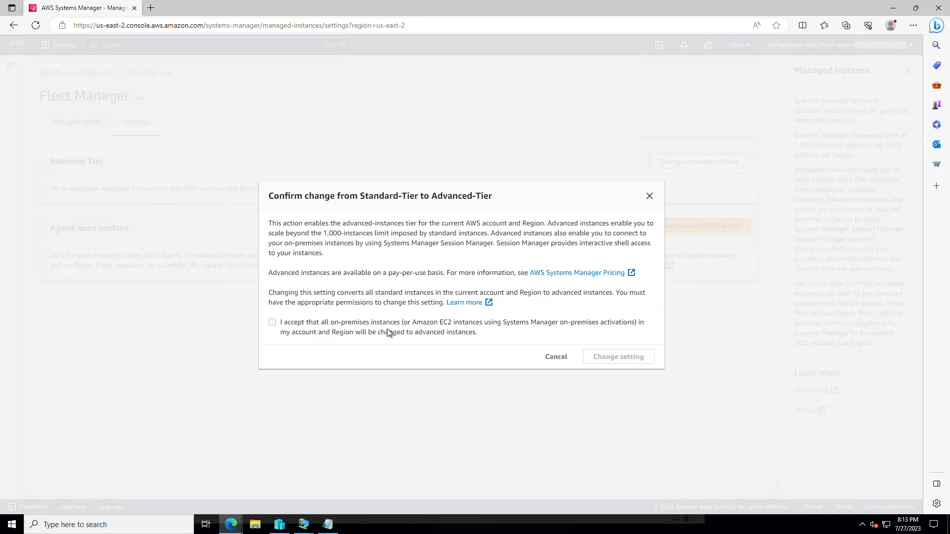
{"action": "left_click", "coordinate": [272, 321]}
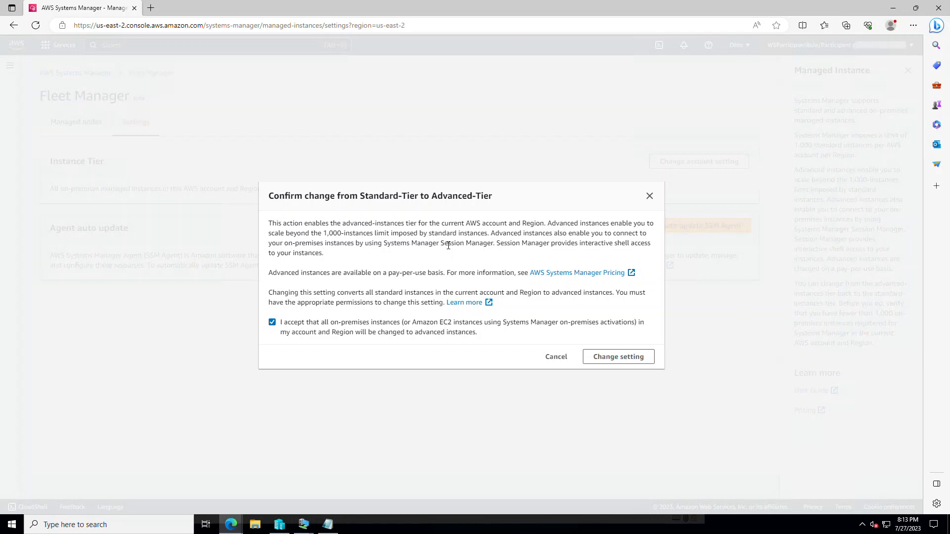
{"action": "double_click", "coordinate": [445, 244]}
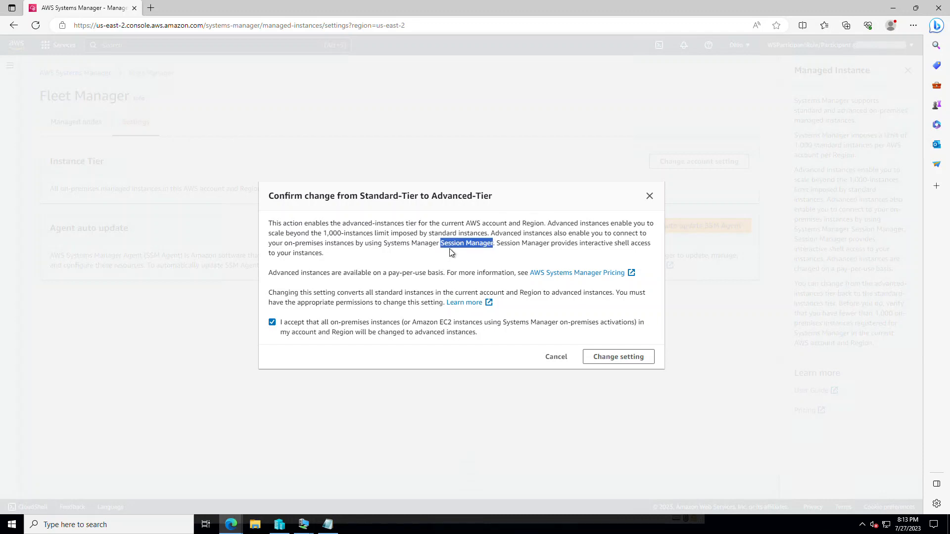
{"action": "left_click", "coordinate": [617, 356]}
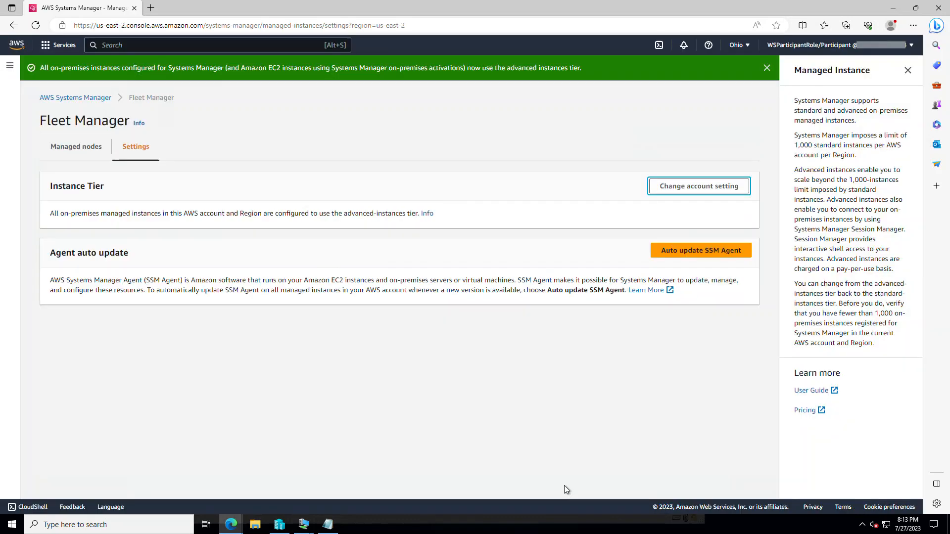
{"action": "mouse_move", "coordinate": [357, 321]}
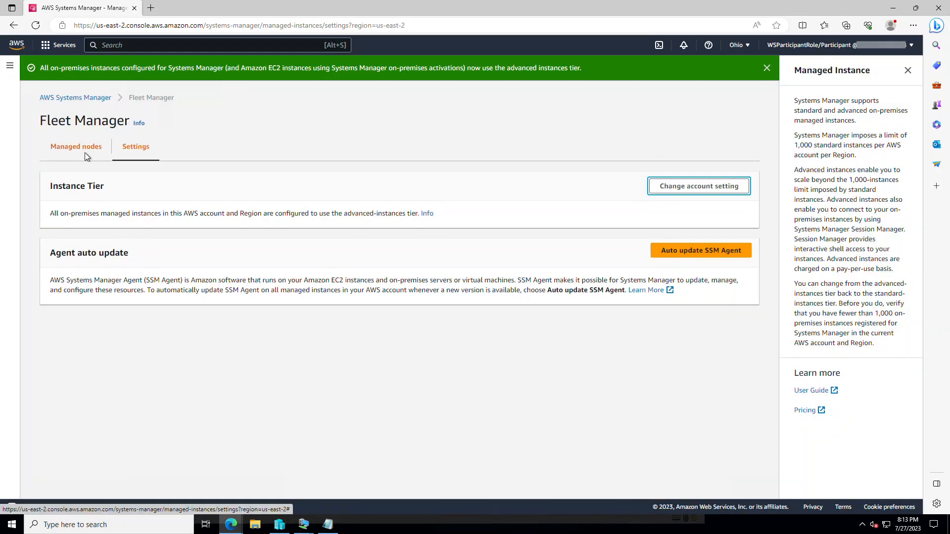
- Select all four managed nodes and choose Node actions > Connect with Remote Desktop
{"action": "left_click", "coordinate": [76, 146]}
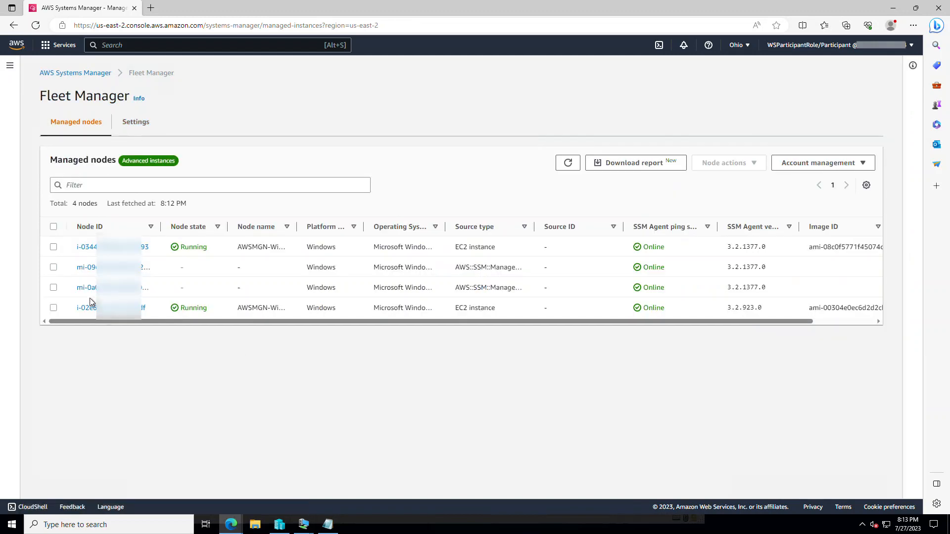
{"action": "left_click", "coordinate": [53, 266]}
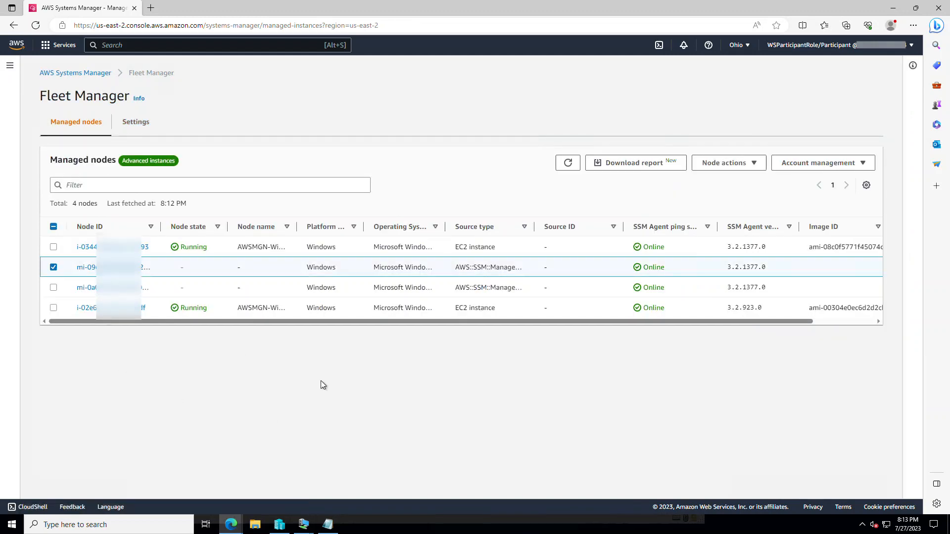
{"action": "left_click", "coordinate": [822, 163]}
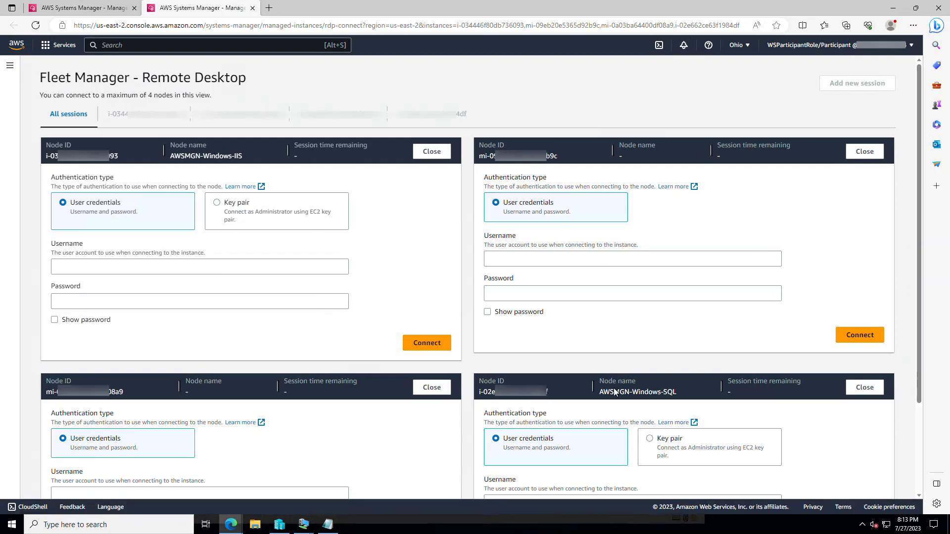
- With .\Administrator credentials filled in, connect the AWSMGN-Windows-IIS, third and AWSMGN-Windows-SQL panels
{"action": "scroll", "scroll_direction": "down", "scroll_amount": 3}
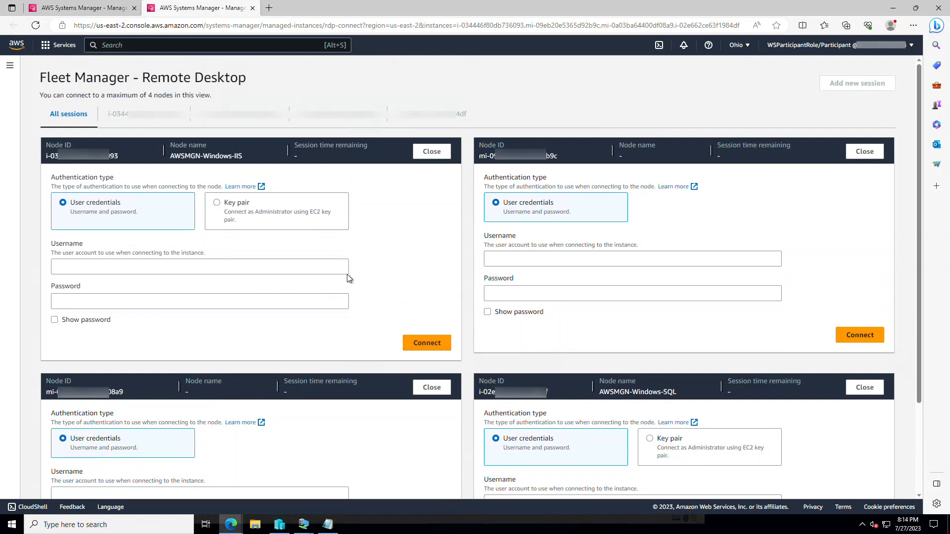
{"action": "mouse_move", "coordinate": [333, 269]}
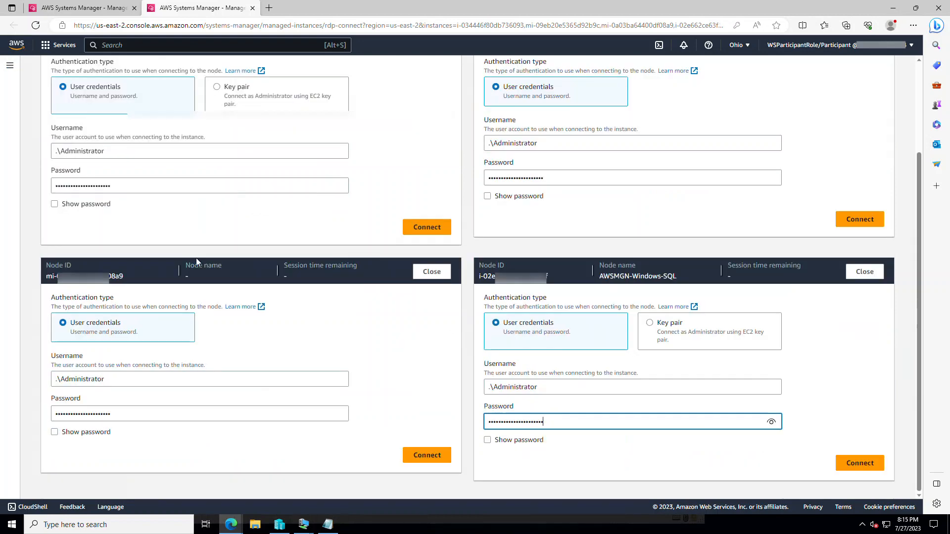
{"action": "mouse_move", "coordinate": [654, 354]}
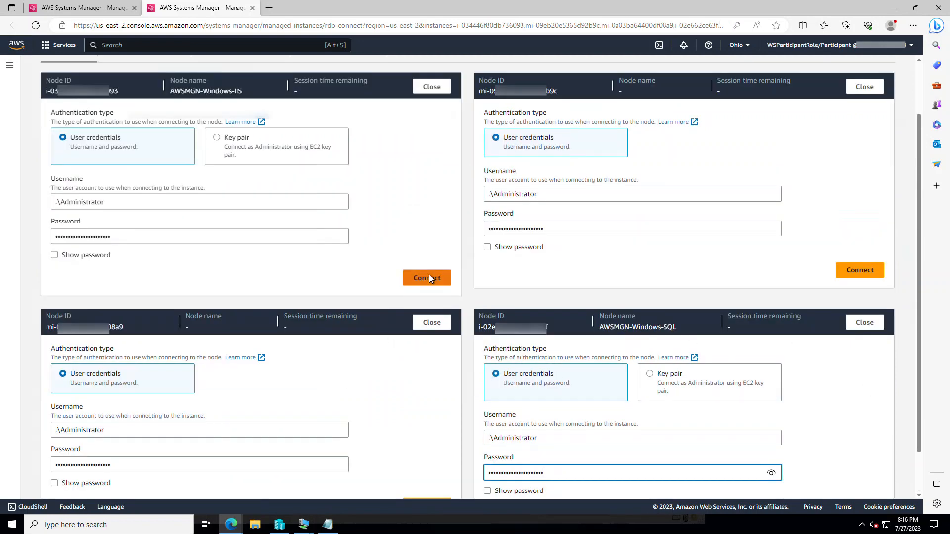
{"action": "left_click", "coordinate": [426, 277]}
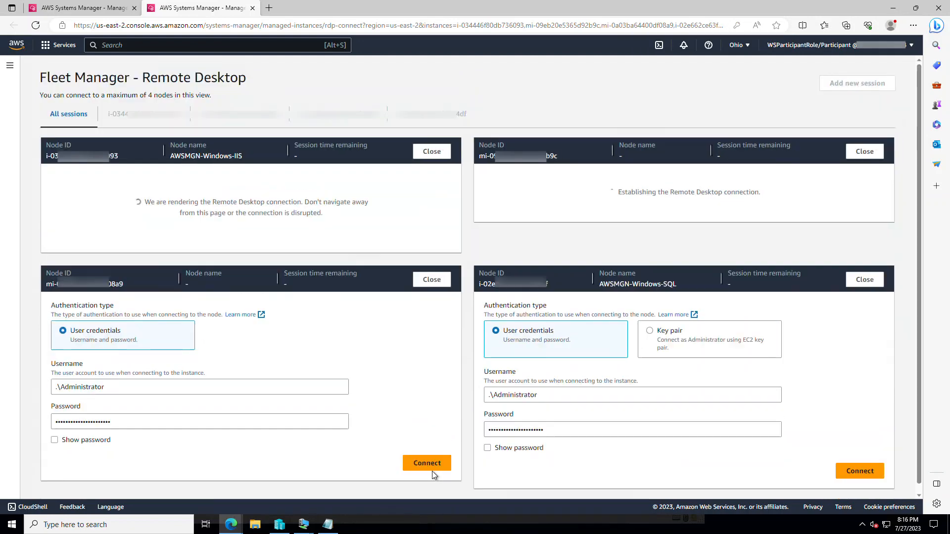
{"action": "left_click", "coordinate": [426, 462]}
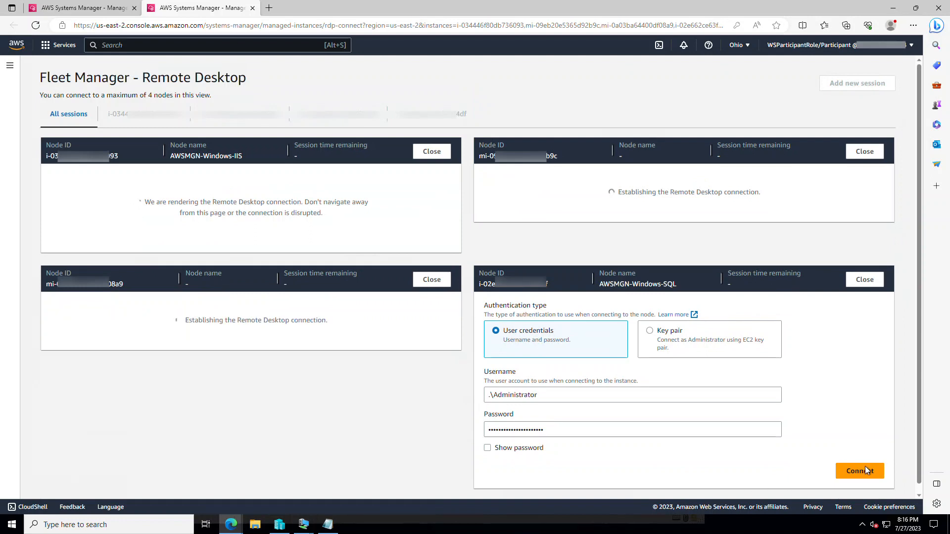
{"action": "left_click", "coordinate": [858, 471]}
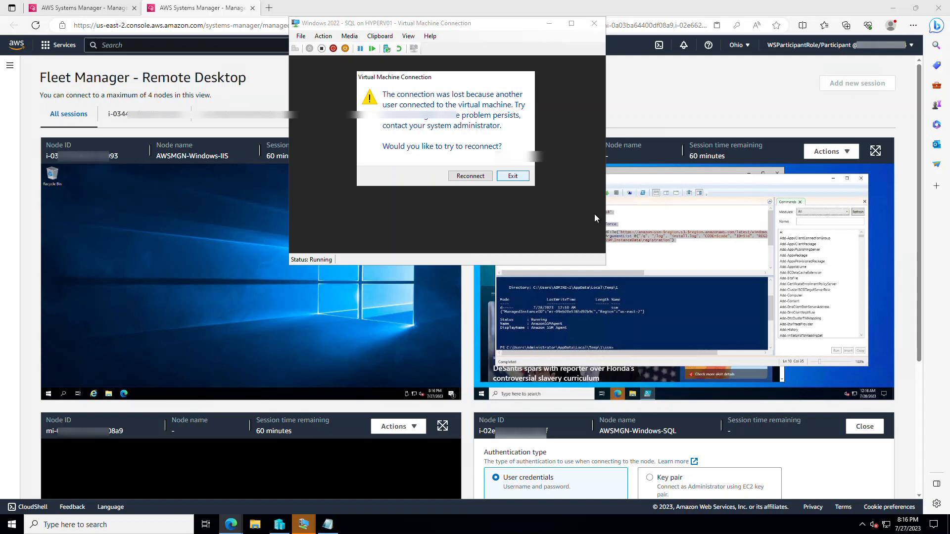
- Dismiss the Hyper-V connection-lost dialog and connect the remaining AWSMGN-Windows-SQL panel
{"action": "left_click", "coordinate": [512, 176]}
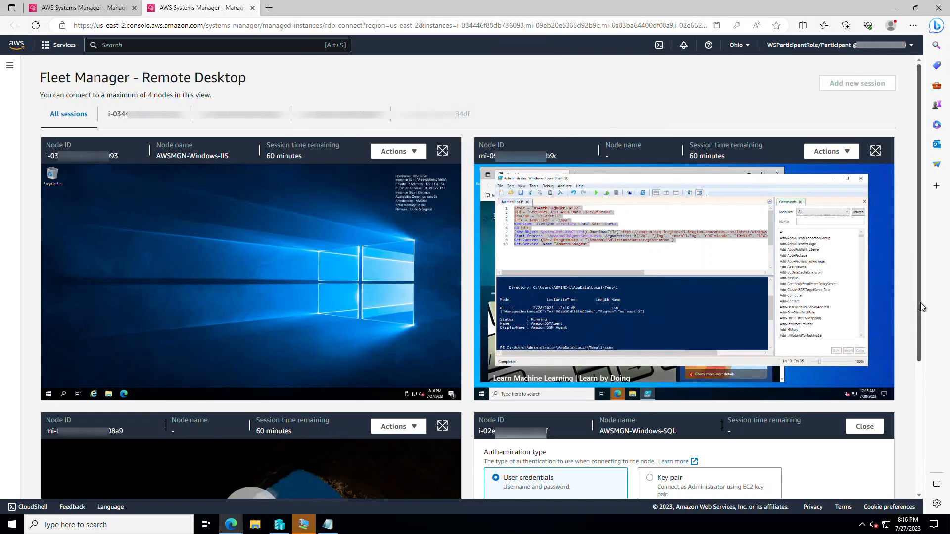
{"action": "scroll", "scroll_direction": "down", "scroll_amount": 3}
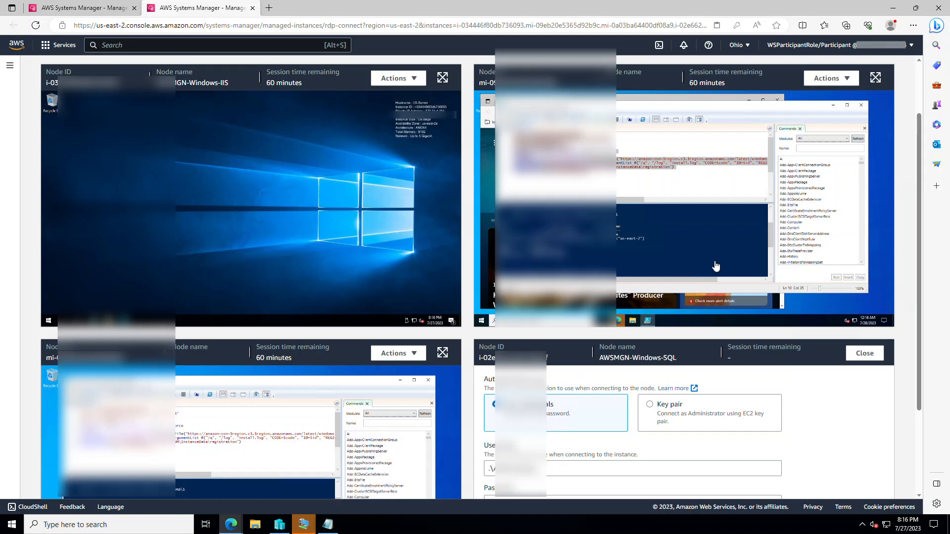
{"action": "scroll", "scroll_direction": "down", "scroll_amount": 3}
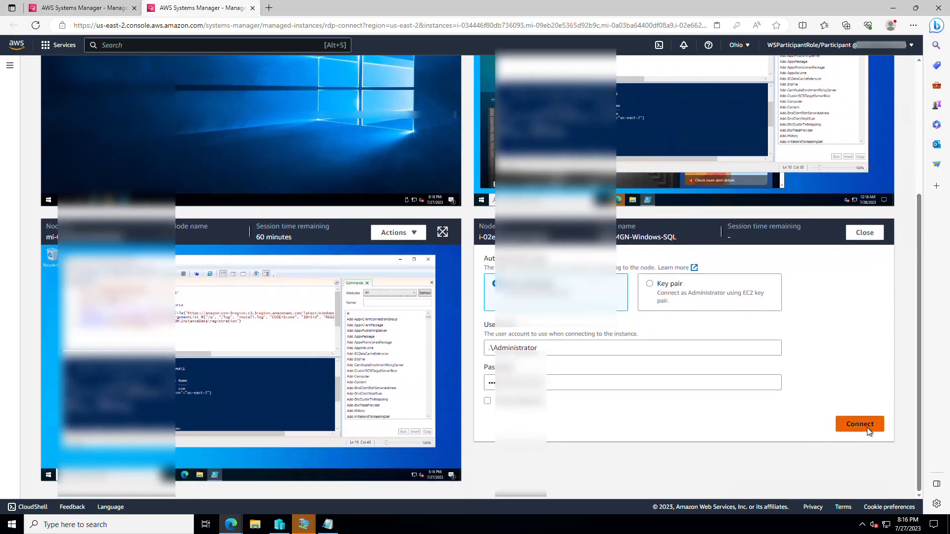
{"action": "left_click", "coordinate": [859, 423]}
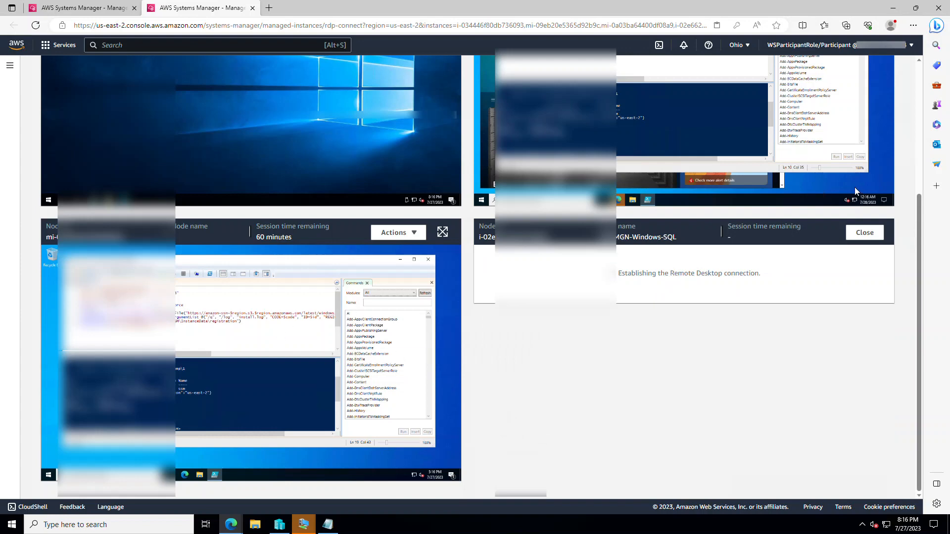